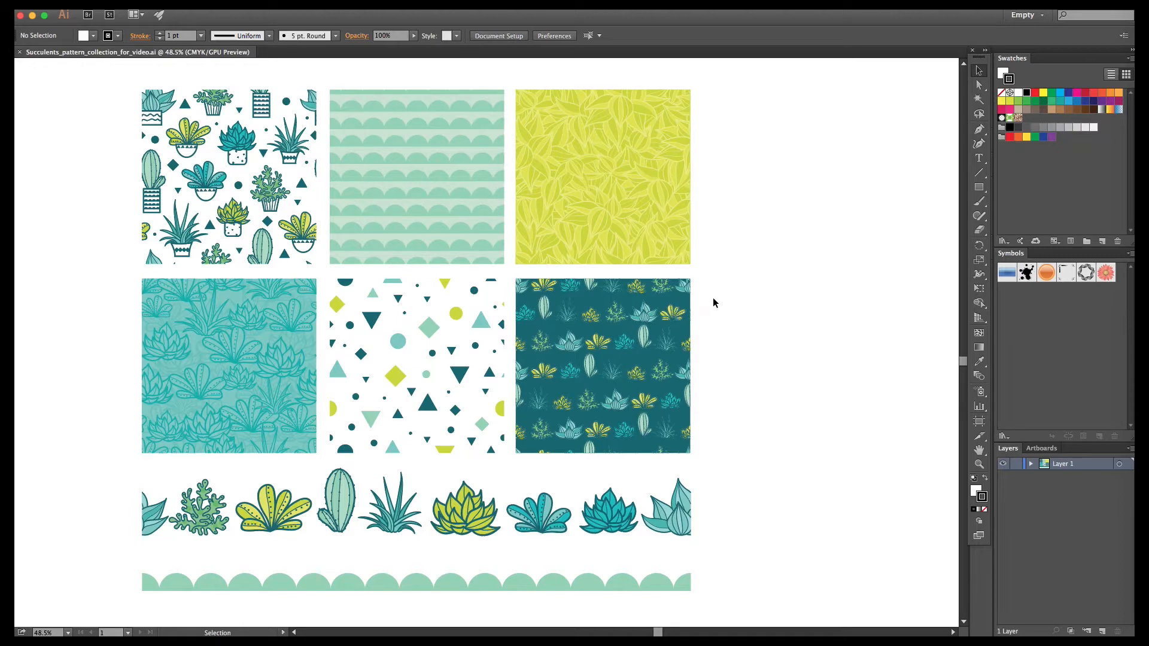
mouse_move(216, 192)
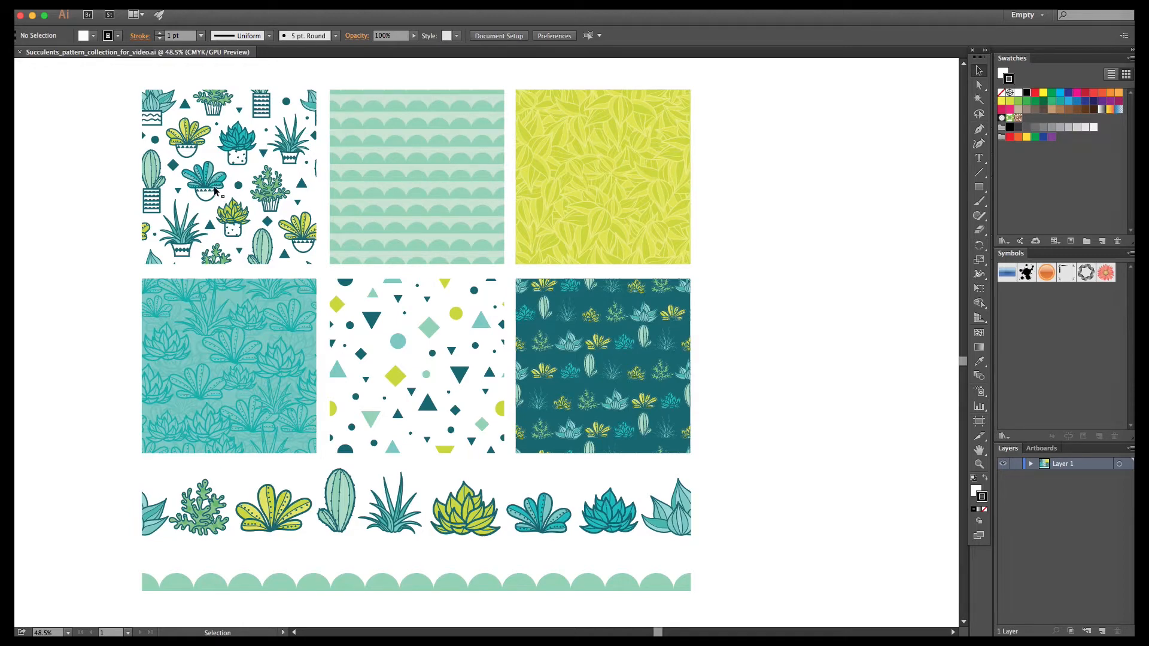
Step: Enter Isolation Mode on the pattern collection group and start opening another file
double_click(190, 146)
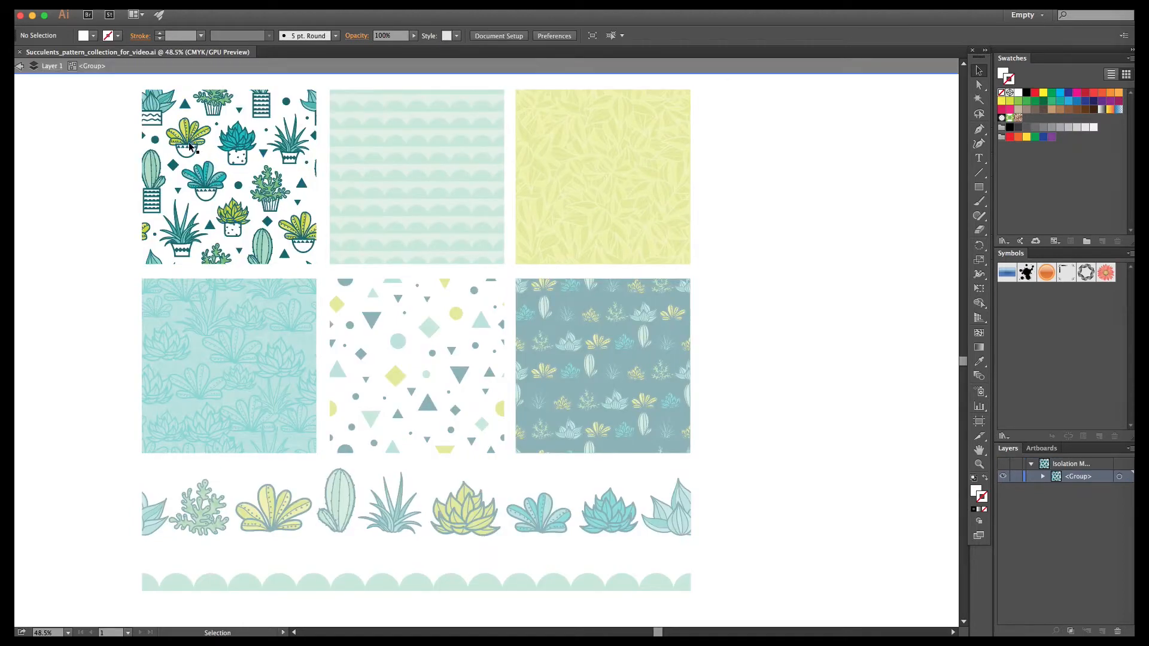
click(187, 137)
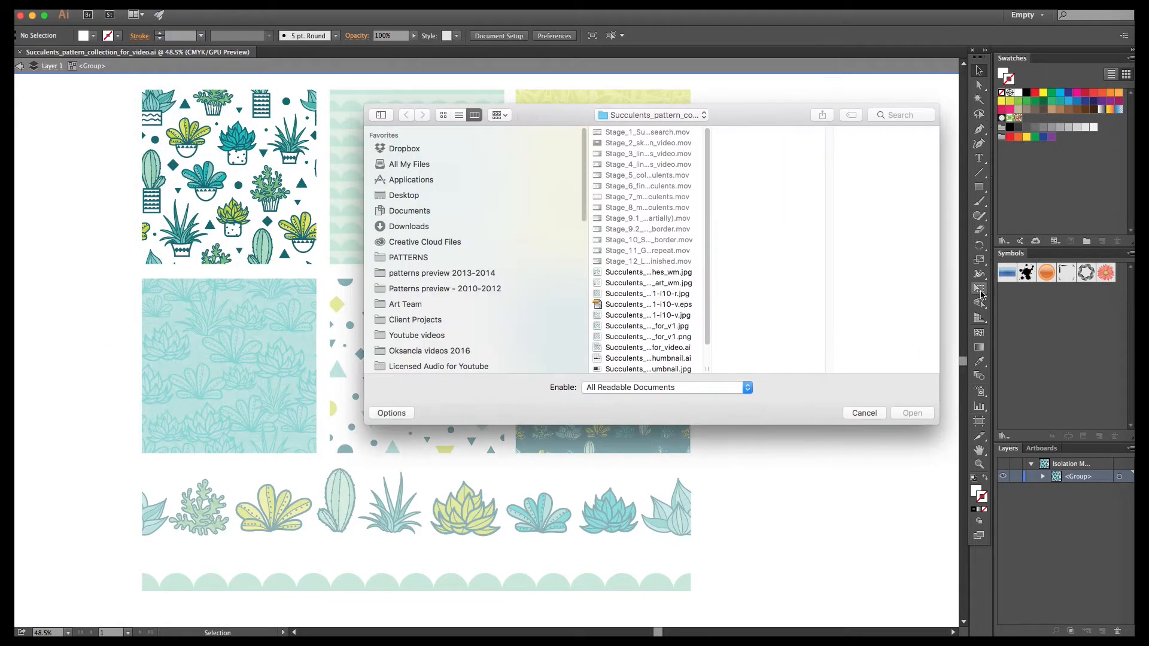
Step: Search 'succulents' to open the seamless pots file, then create a new document
text(succulents)
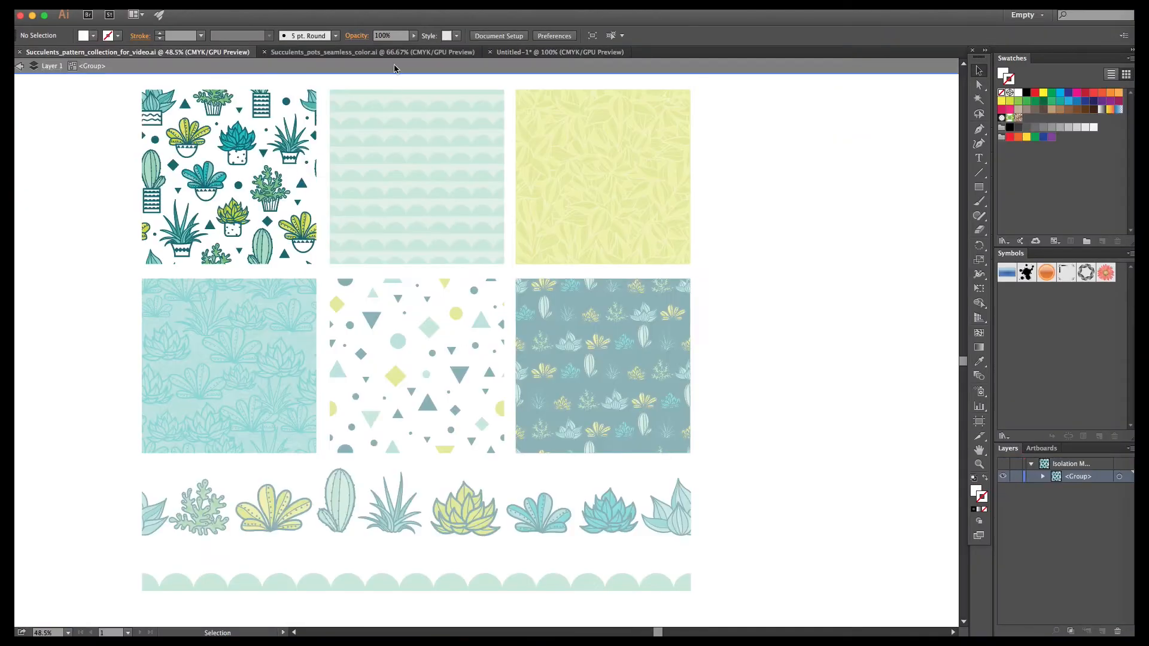
Step: Copy the three-succulent group from the seamless pots file into Untitled-1 and deselect
click(372, 51)
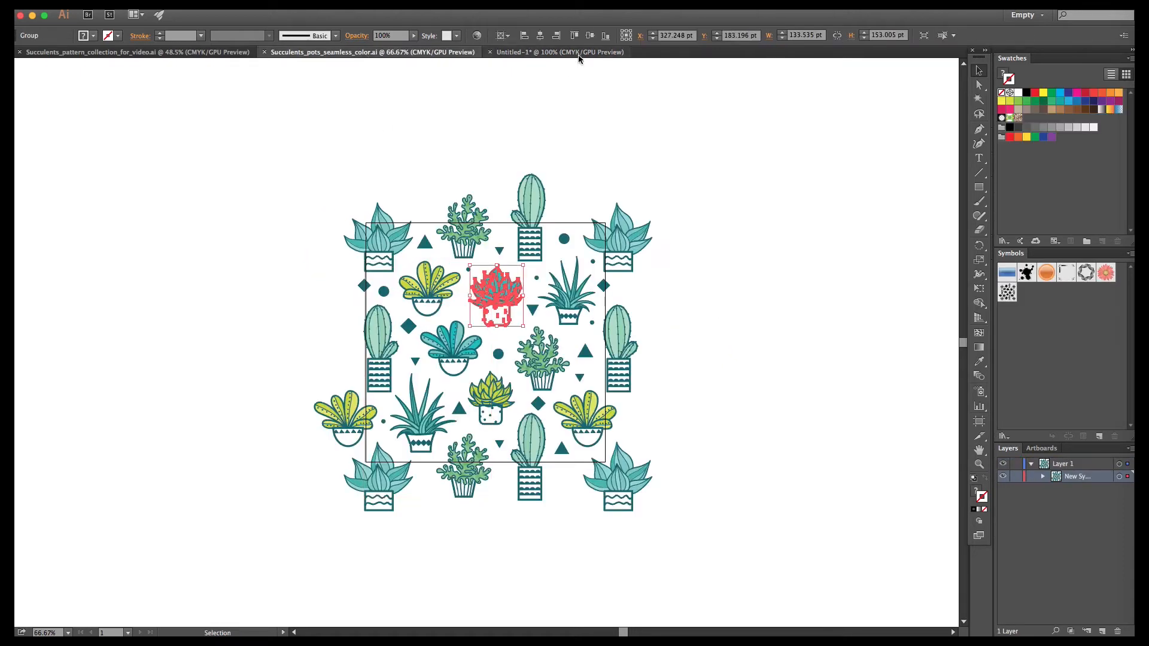
click(561, 51)
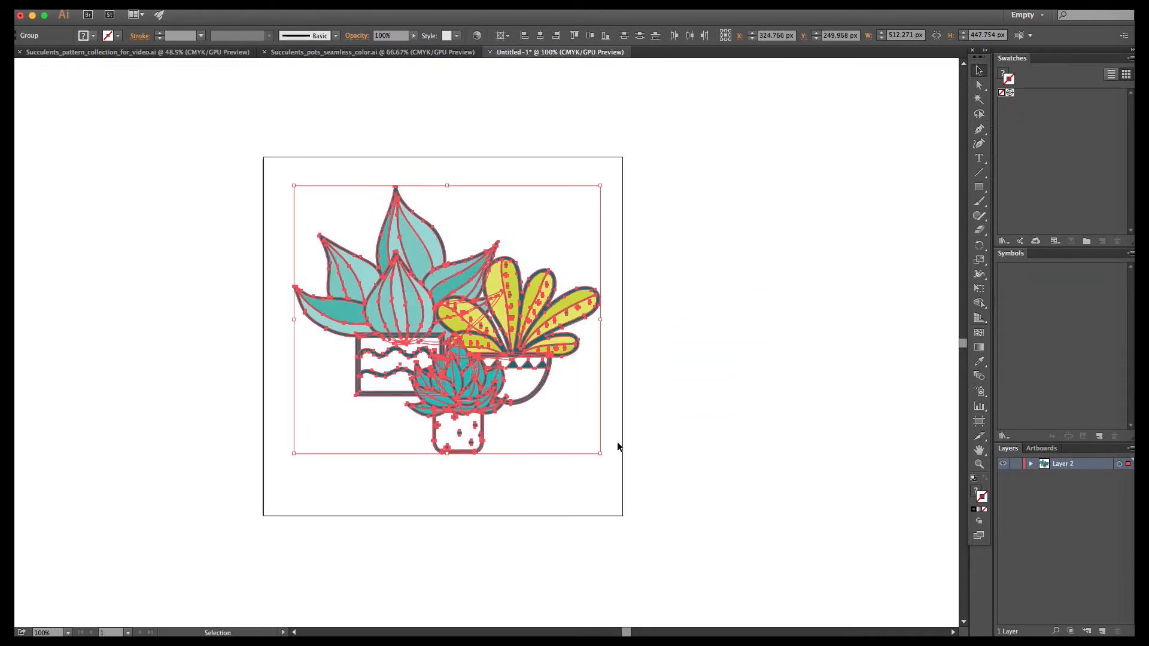
click(651, 447)
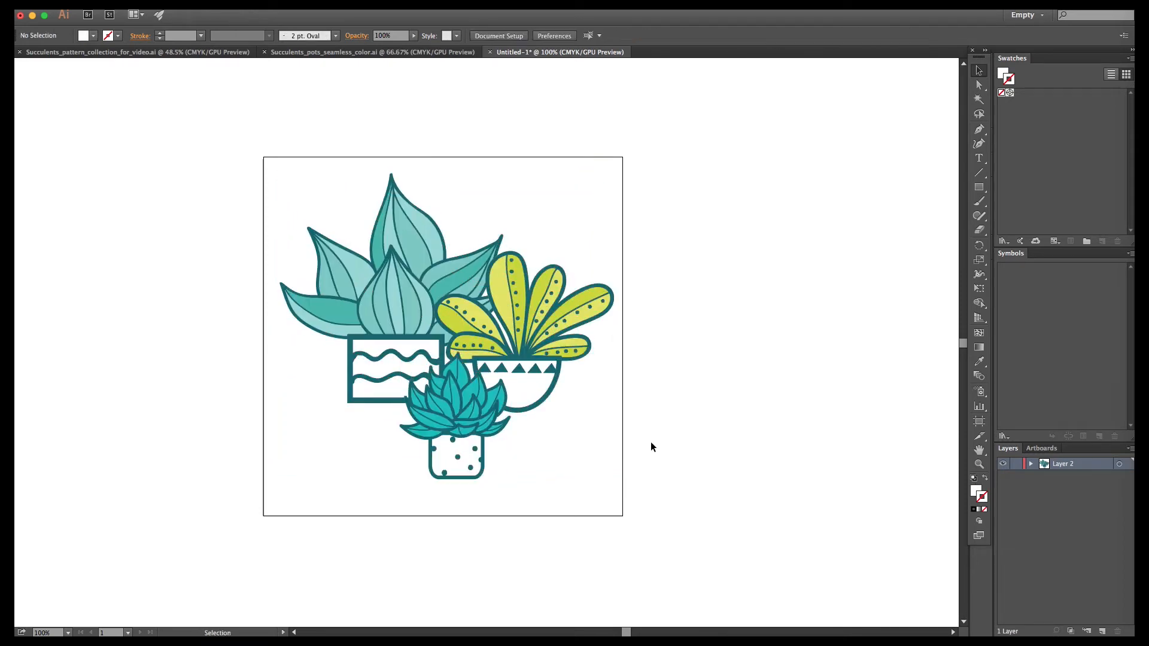
mouse_move(479, 394)
text(Succulent_family_placement_print.ai)
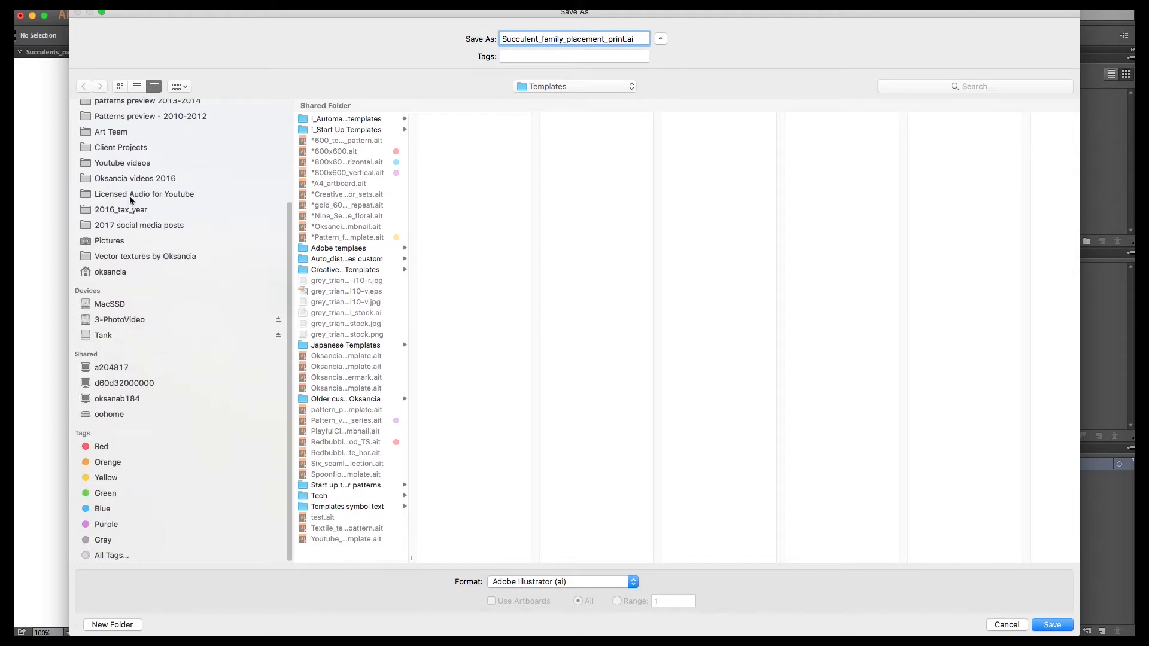
Step: Save as Succulent_family_placement_print.ai and confirm the Illustrator Options
click(1050, 625)
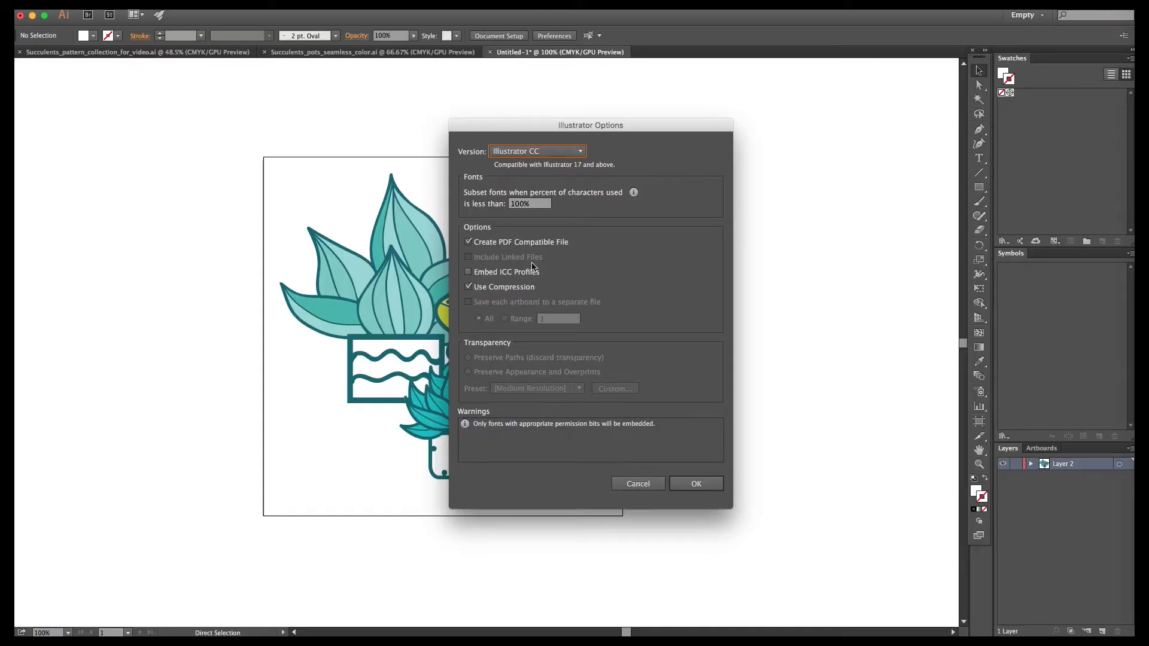
click(694, 483)
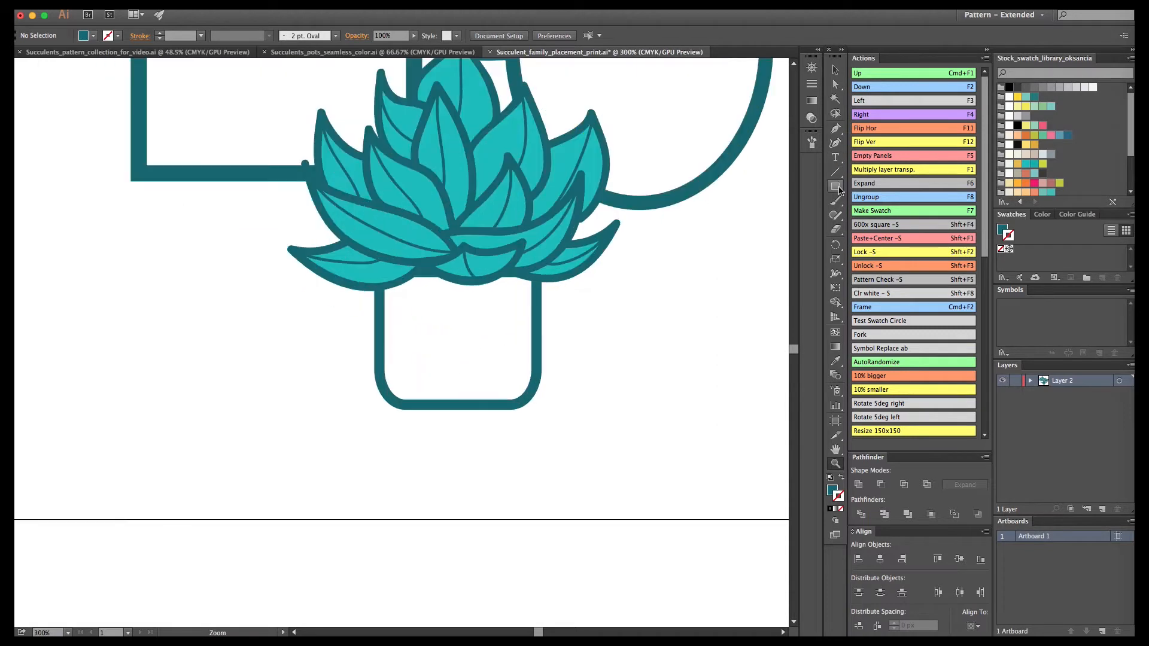
Step: Draw a round eye on the small pot and edit inside the small succulent group
drag(399, 319, 429, 340)
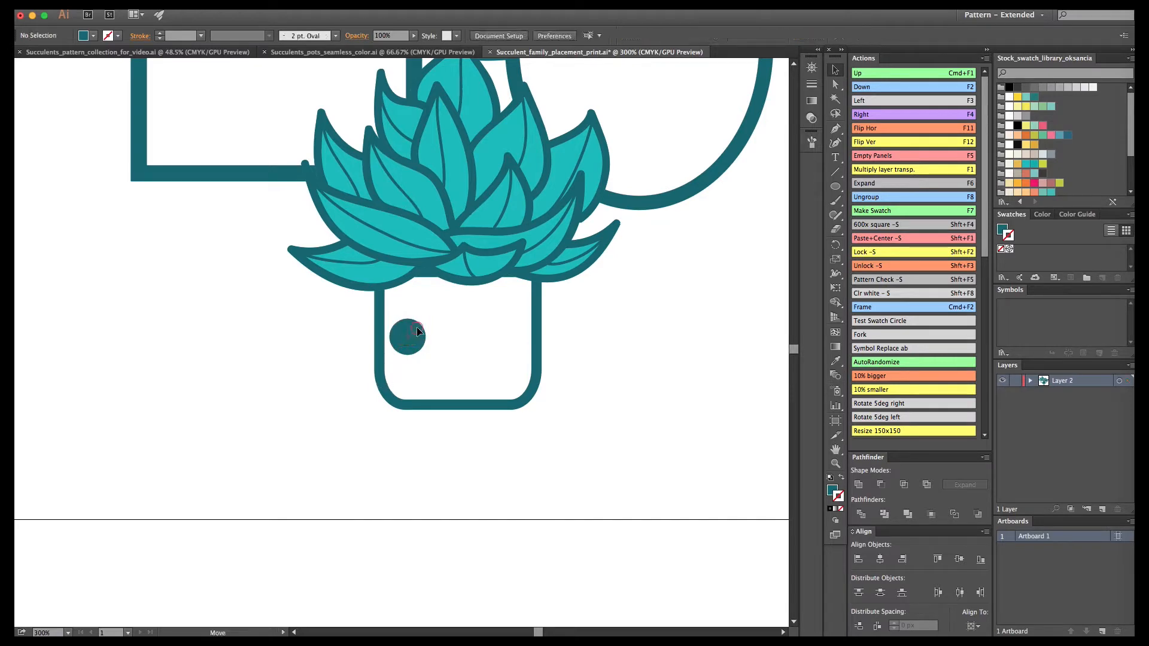
click(418, 334)
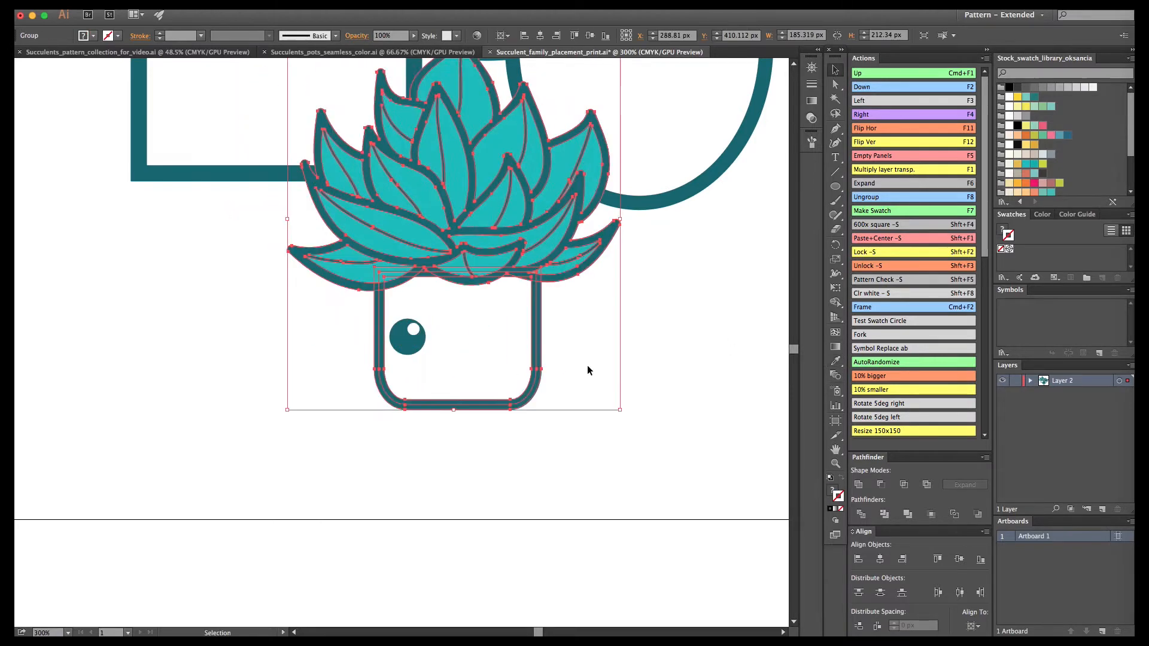
double_click(404, 337)
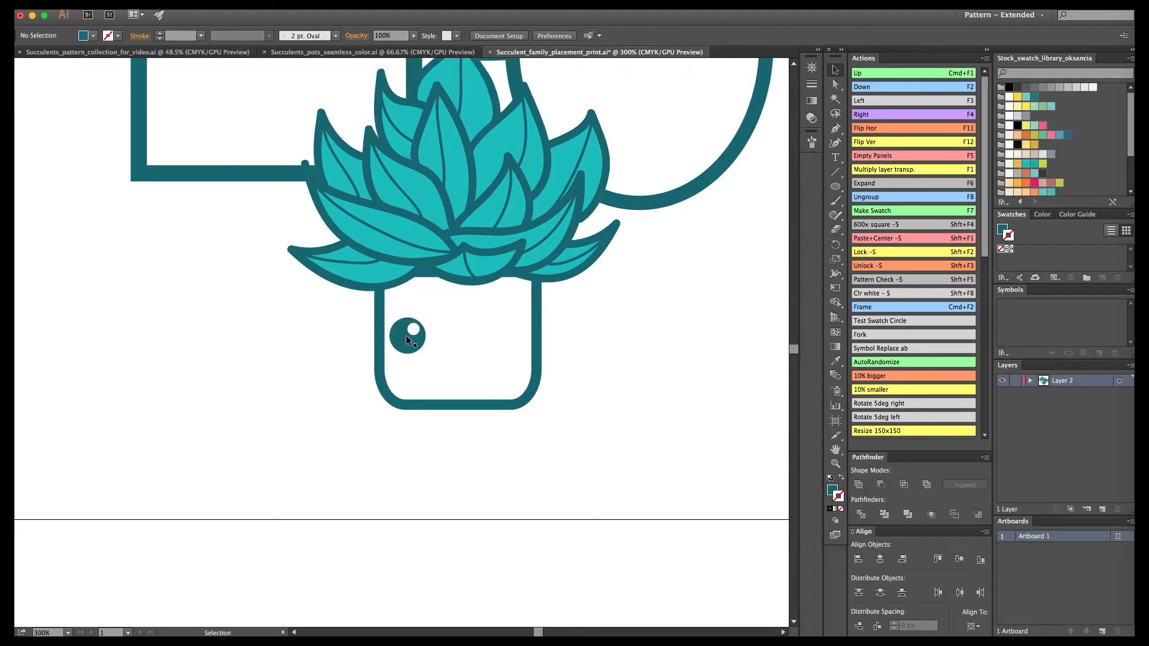
click(409, 336)
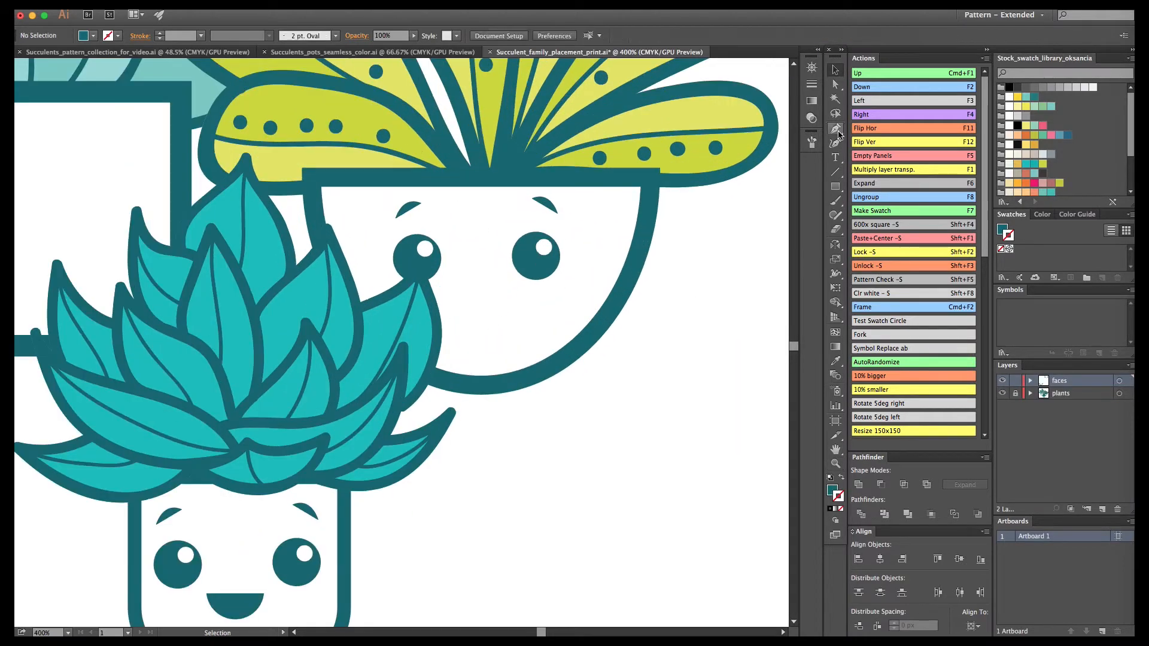
Step: Mirror a copy of the lashed eye with Reflect and cut lower lids into both eyes
click(836, 143)
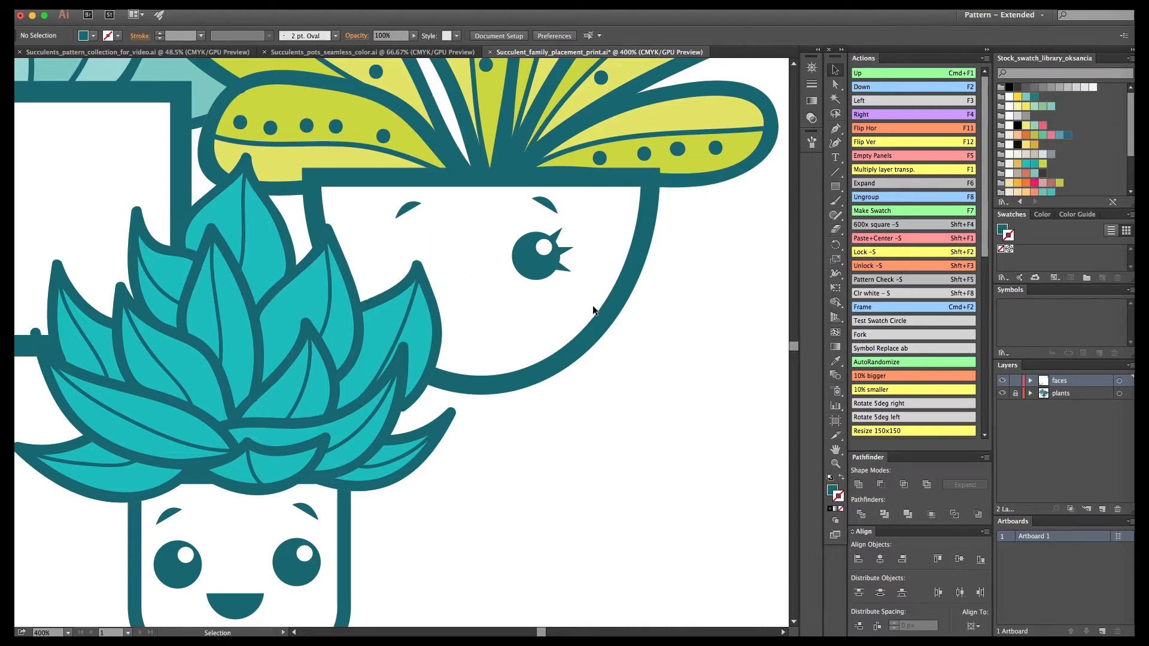
double_click(561, 267)
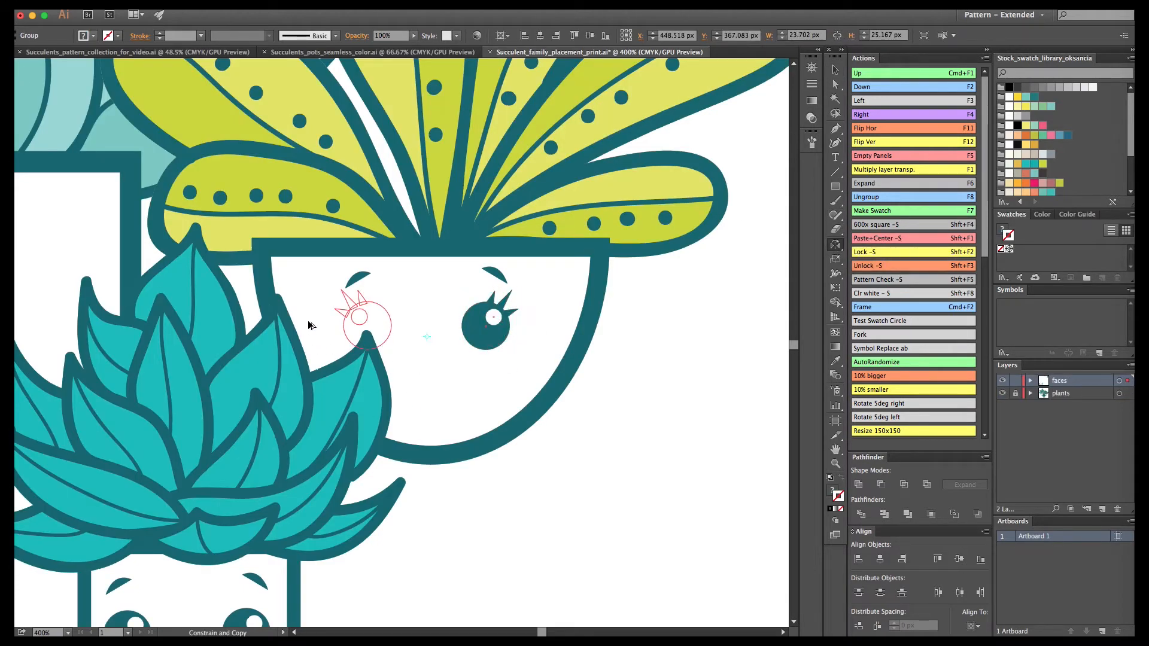
double_click(366, 325)
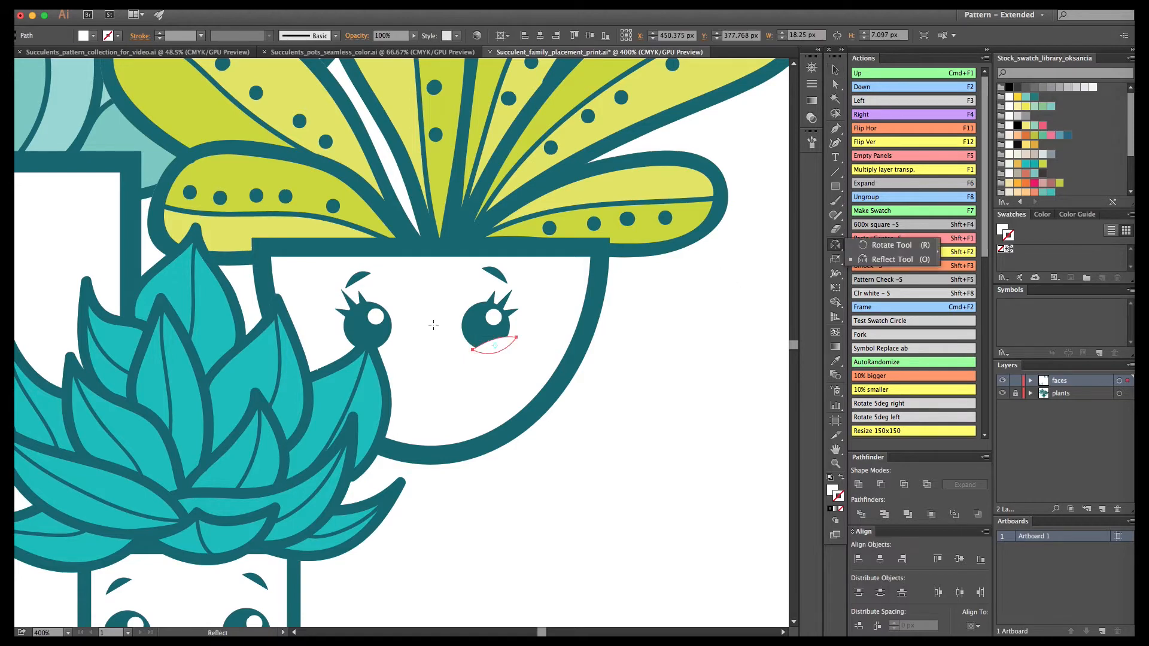
drag(498, 345, 359, 348)
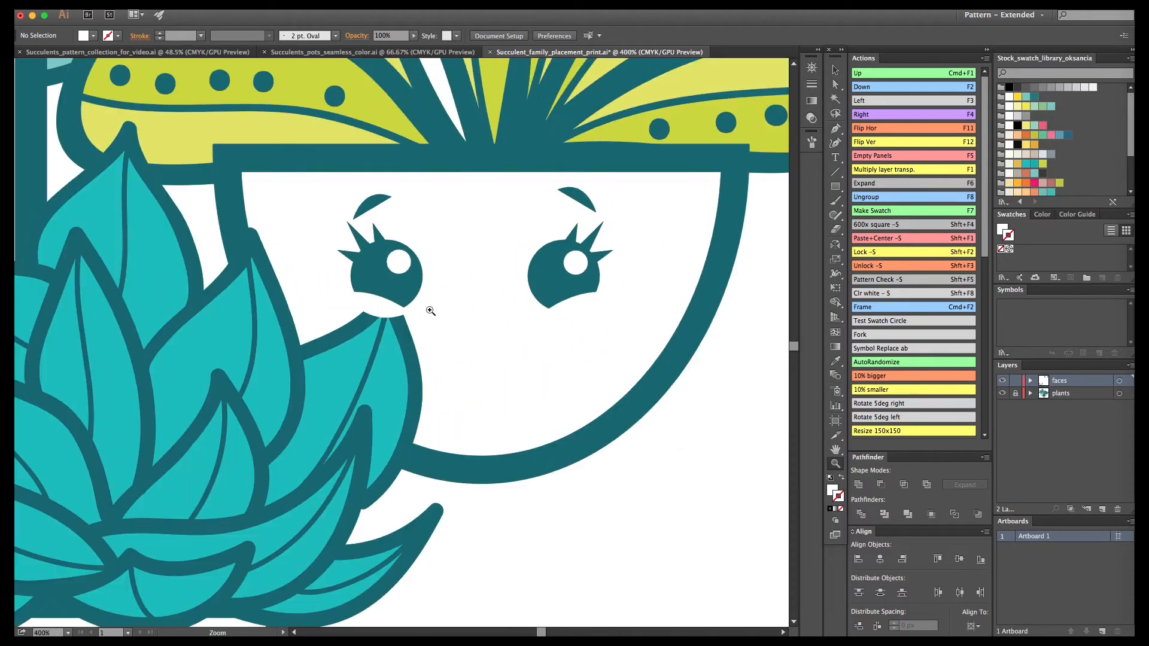
Step: Refine the heart-shaped mouth and curved lip line at high zoom, then deselect
click(528, 460)
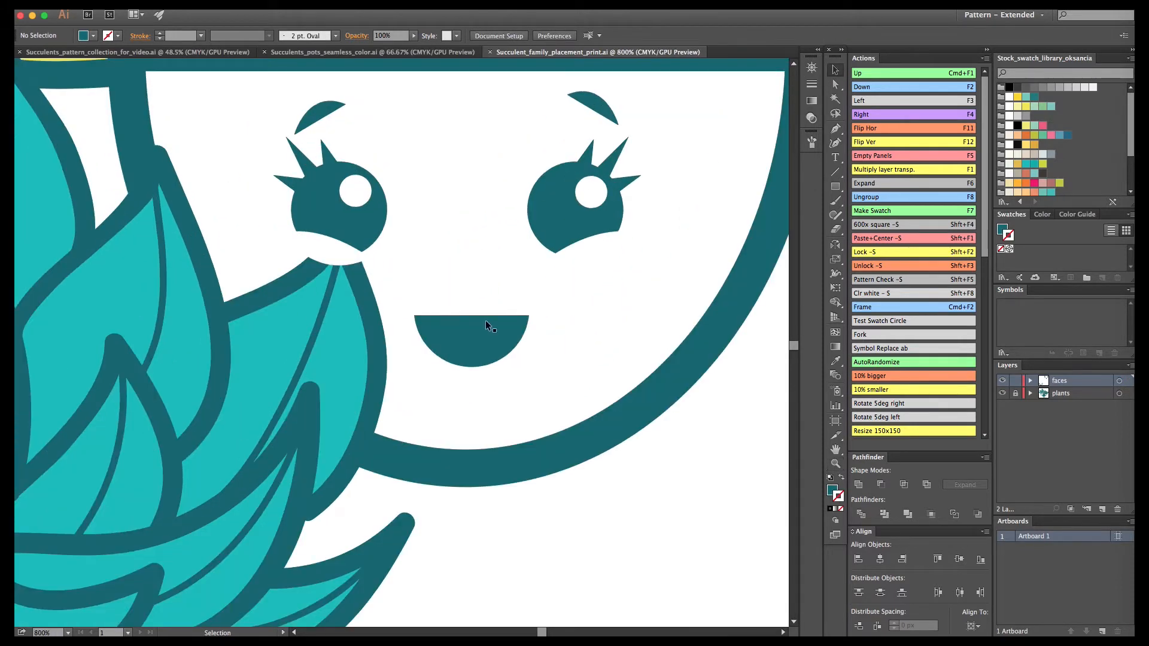
click(487, 343)
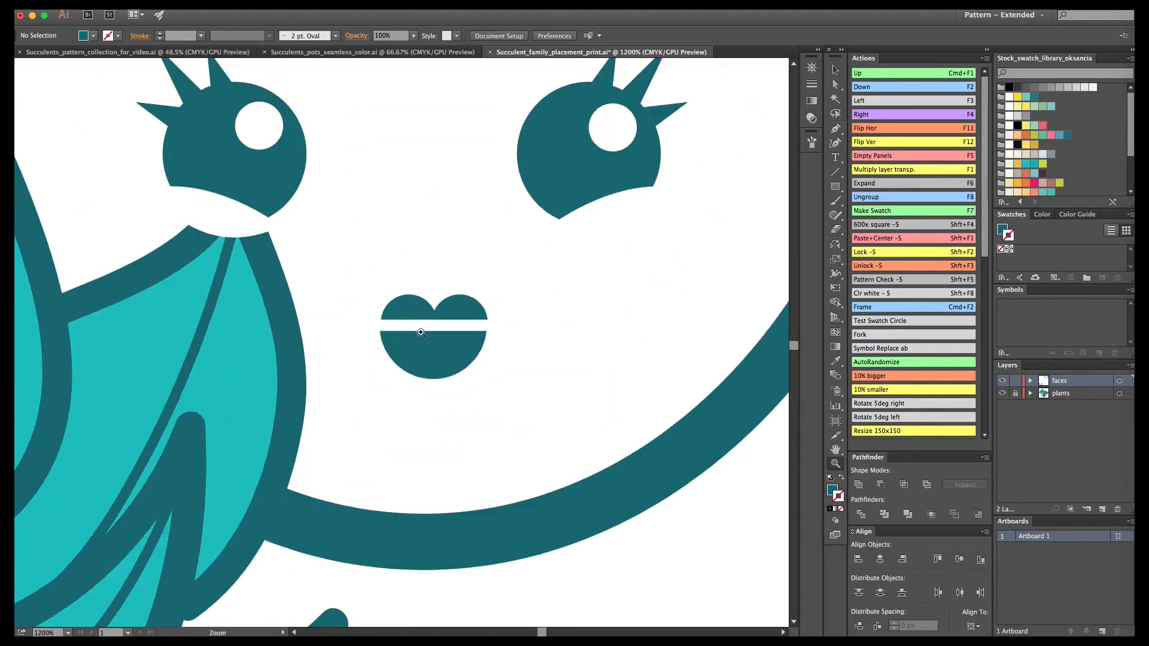
click(432, 342)
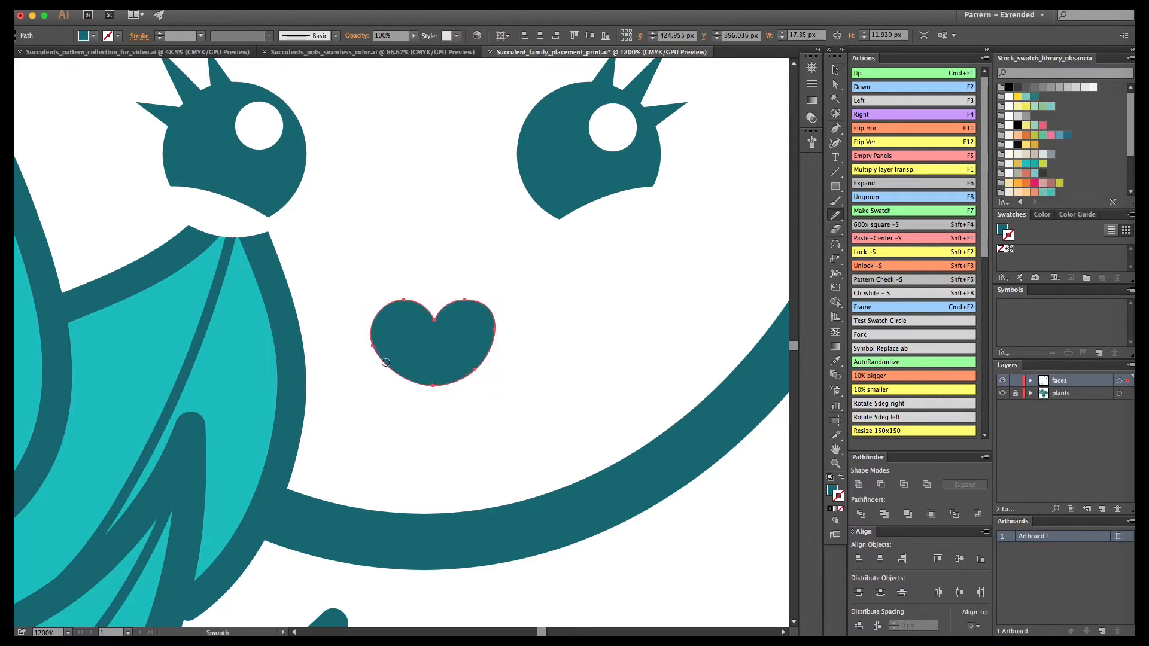
click(833, 69)
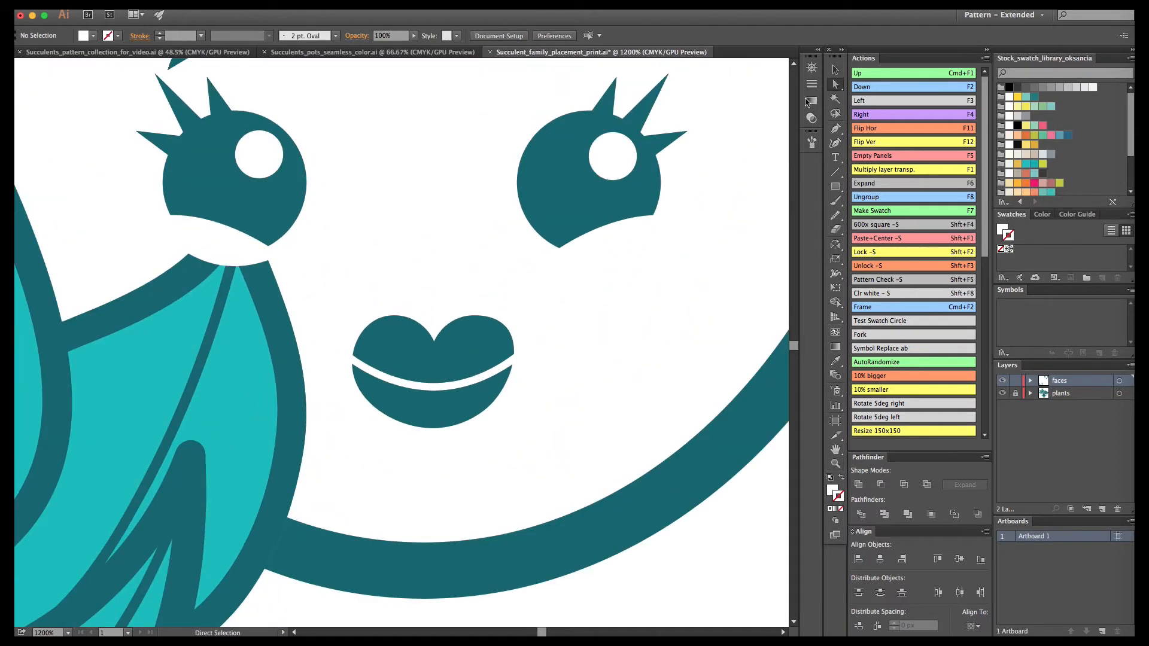
click(432, 370)
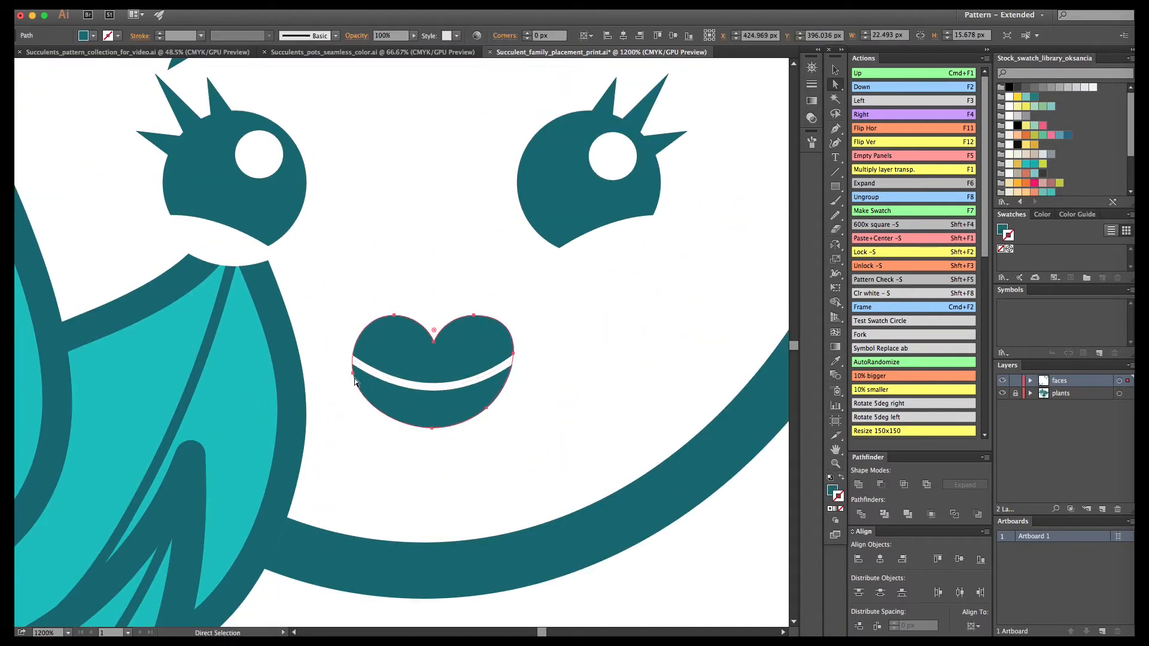
click(835, 497)
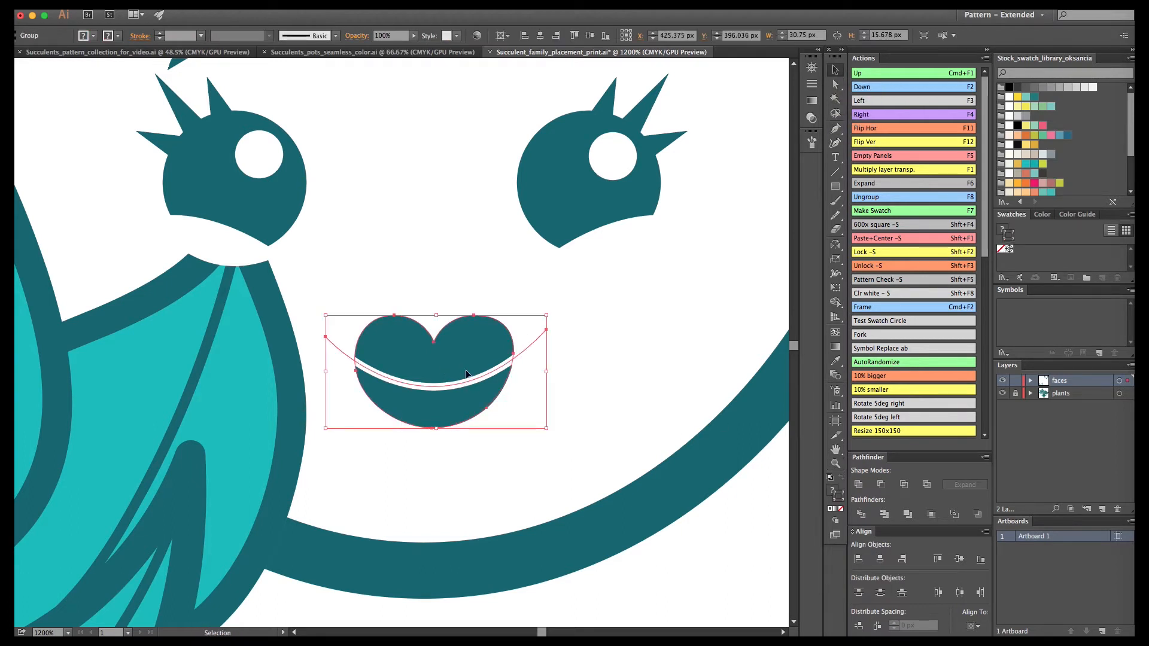
click(111, 178)
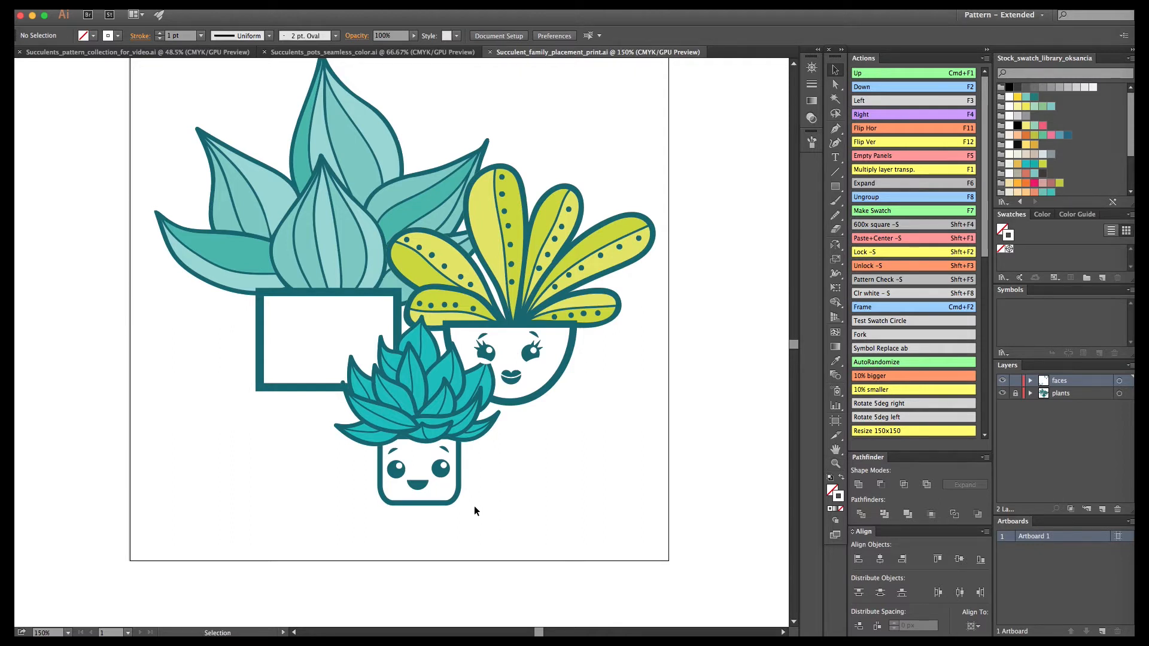
Step: Paste a face group onto the rectangular pot and a mustache shape to its left
click(417, 469)
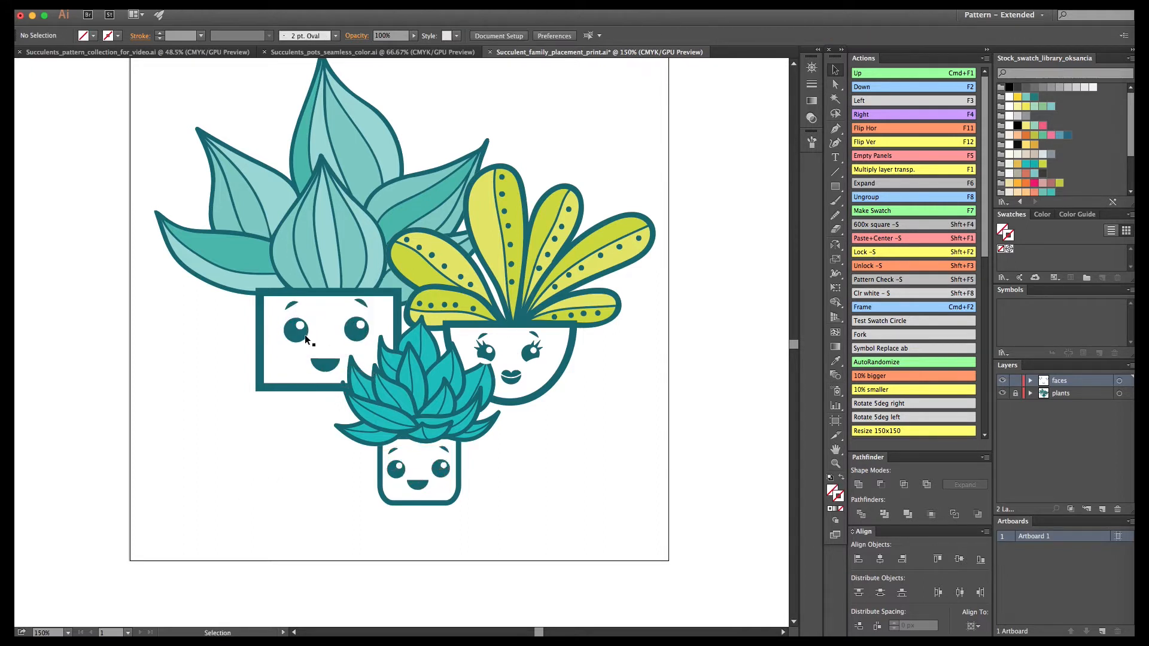
click(324, 366)
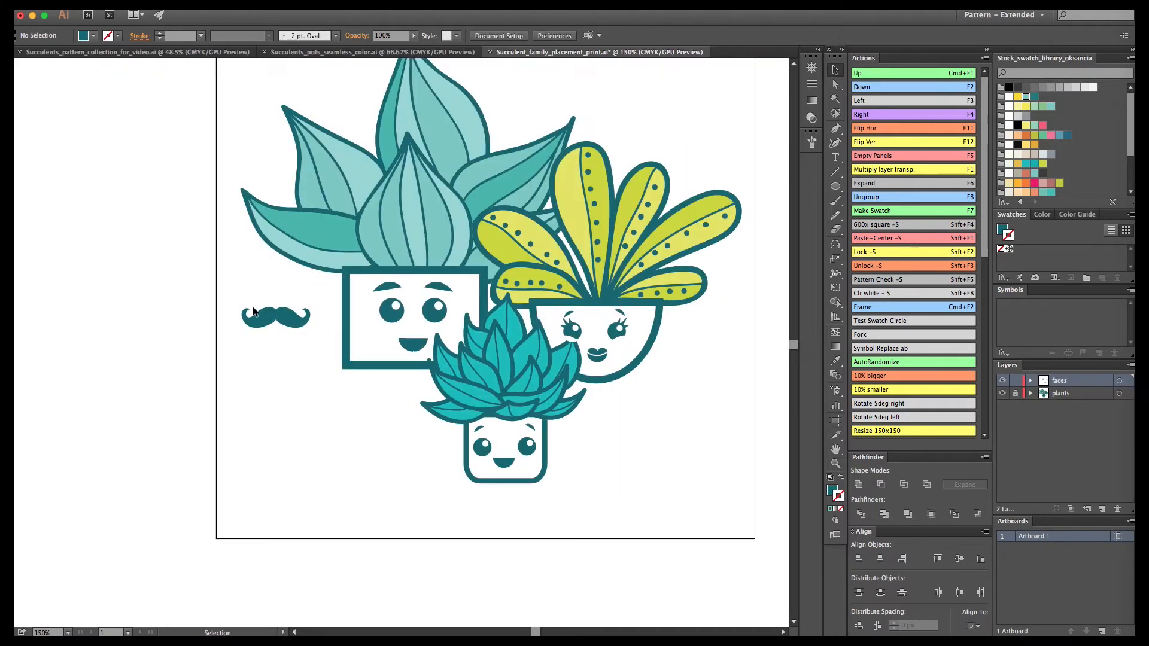
Step: Drag the mustache beneath the rectangular pot's eyes and enter the eyes-and-brows group
drag(274, 315, 410, 337)
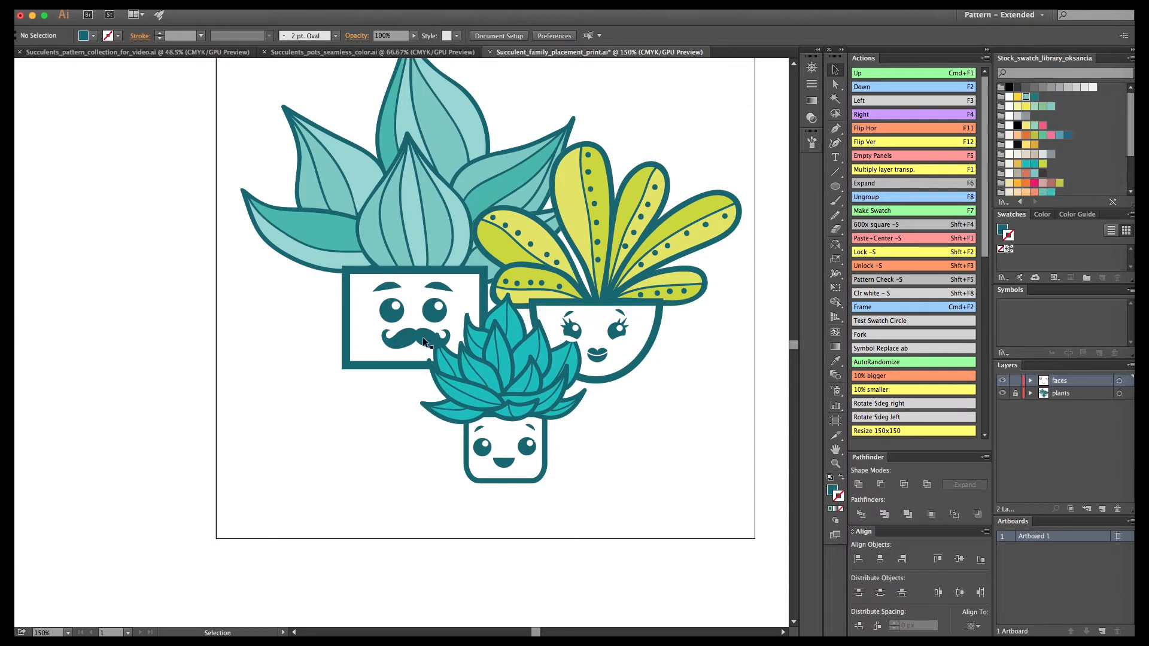
click(410, 304)
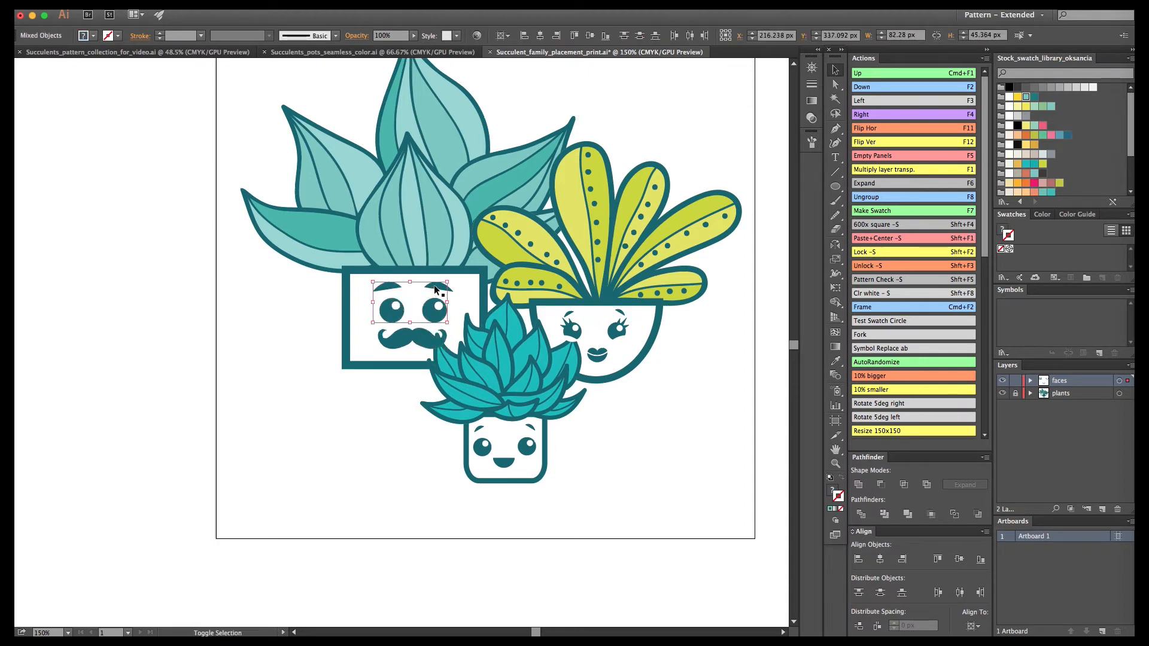
double_click(413, 308)
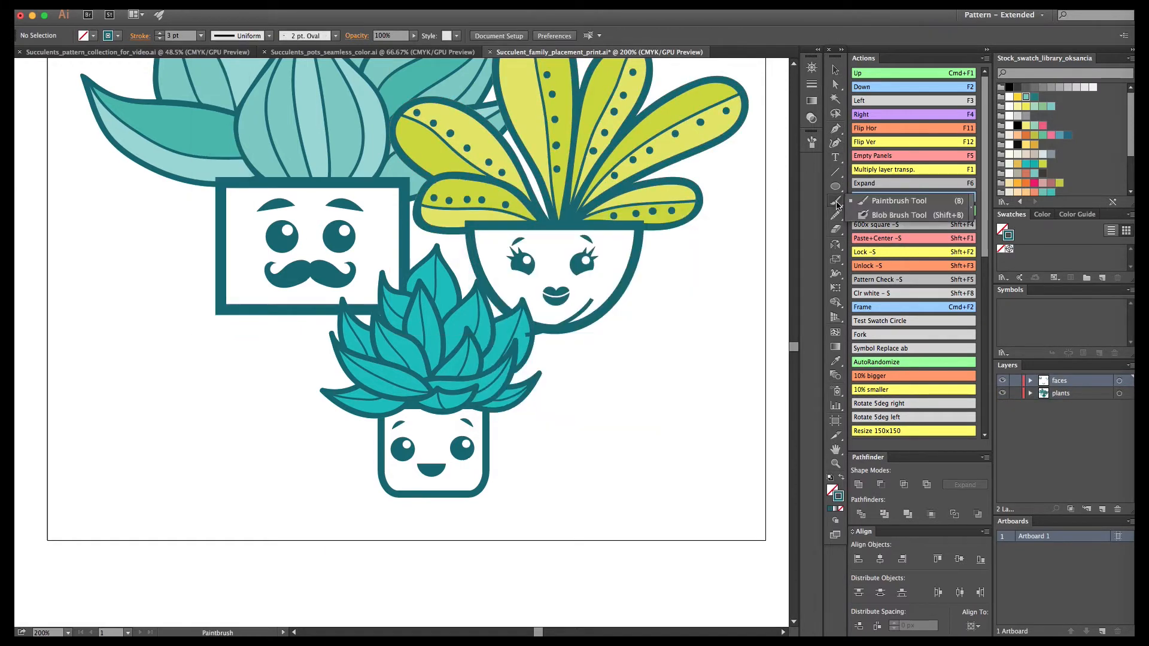
Step: Paint curvy arms beside the pots, adjust their curves, and move a hand beside the square pot
drag(630, 363, 655, 388)
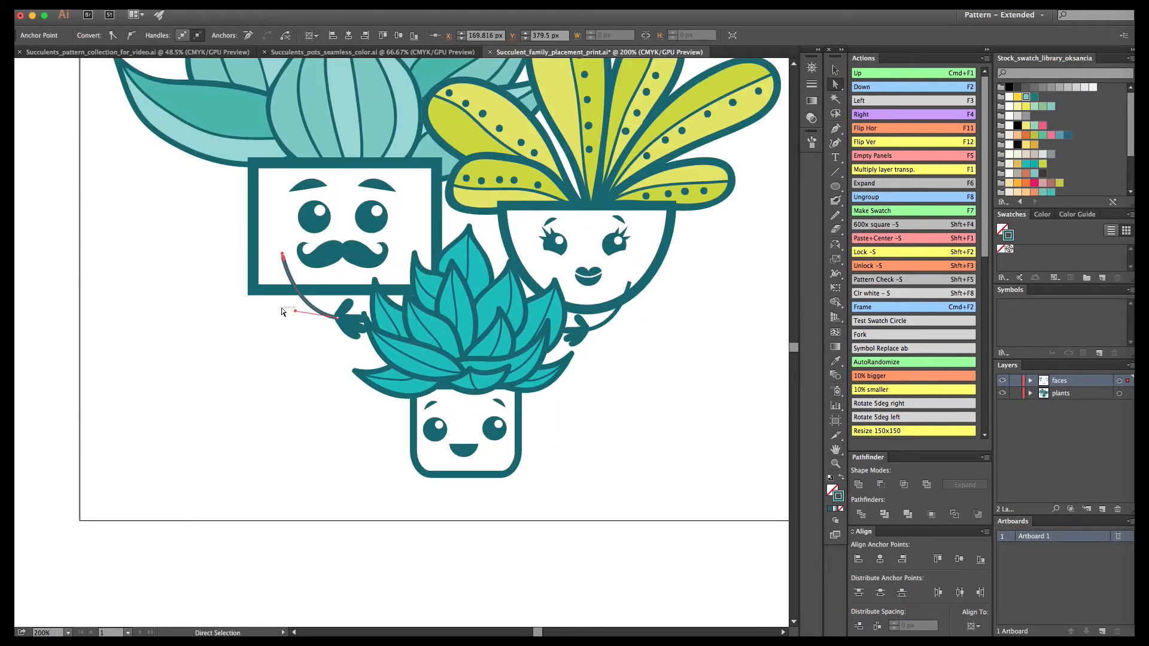
click(376, 427)
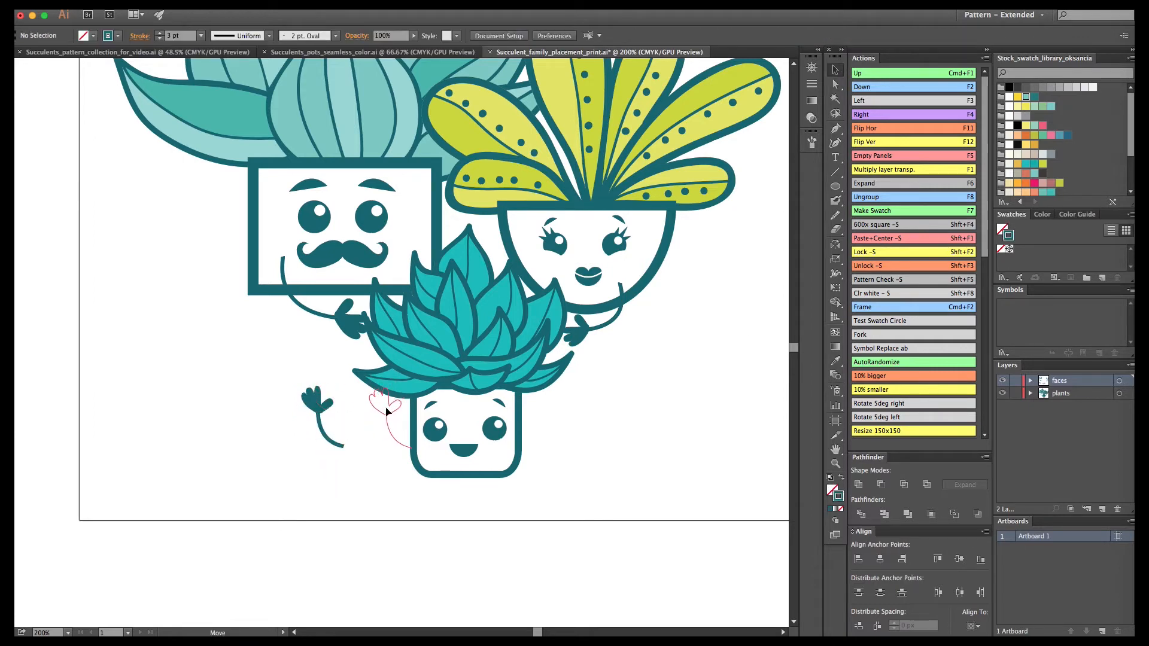
click(381, 411)
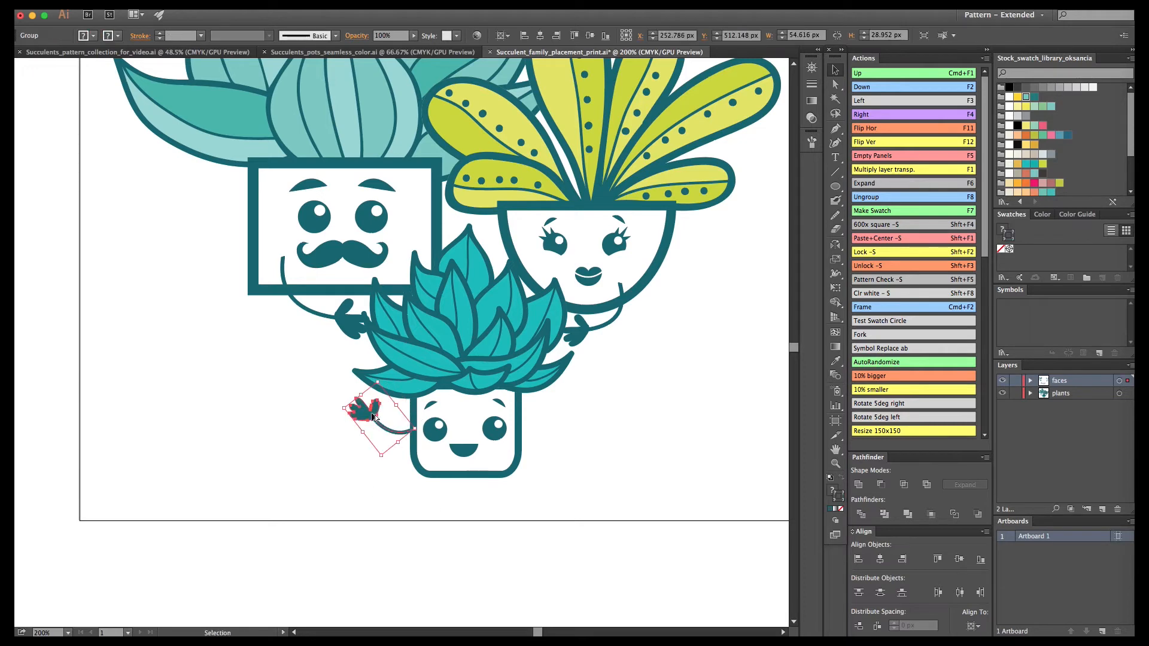
drag(373, 417, 564, 425)
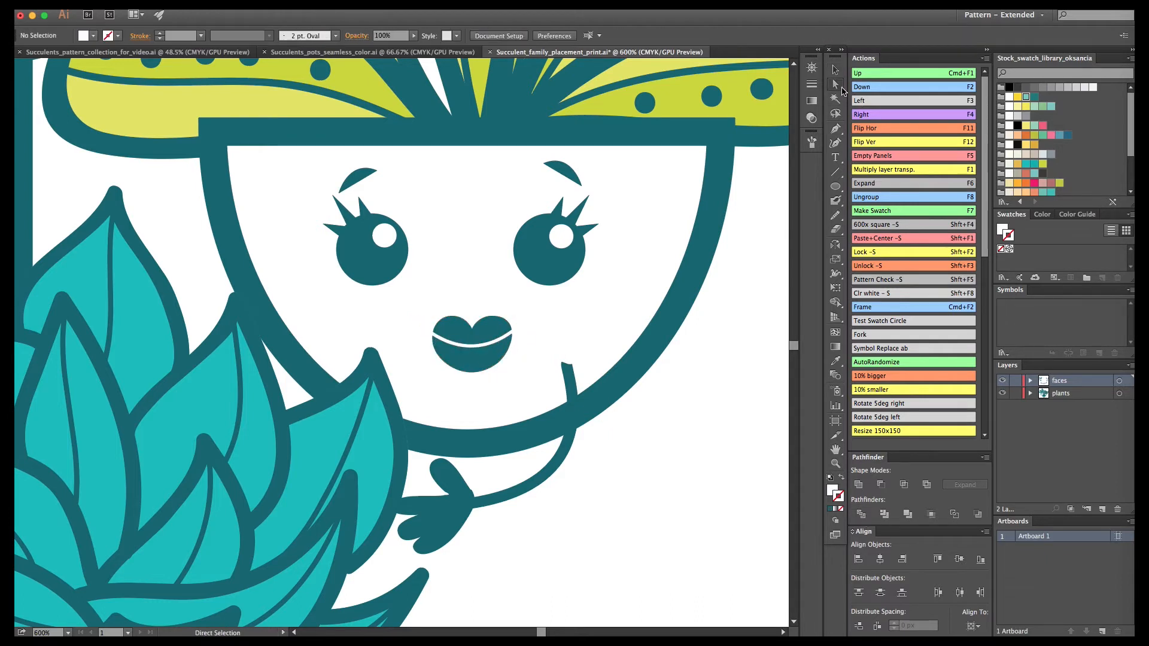
Step: Select the round pot's lip path and drag its upper-lip anchor into a curvier edge
click(502, 320)
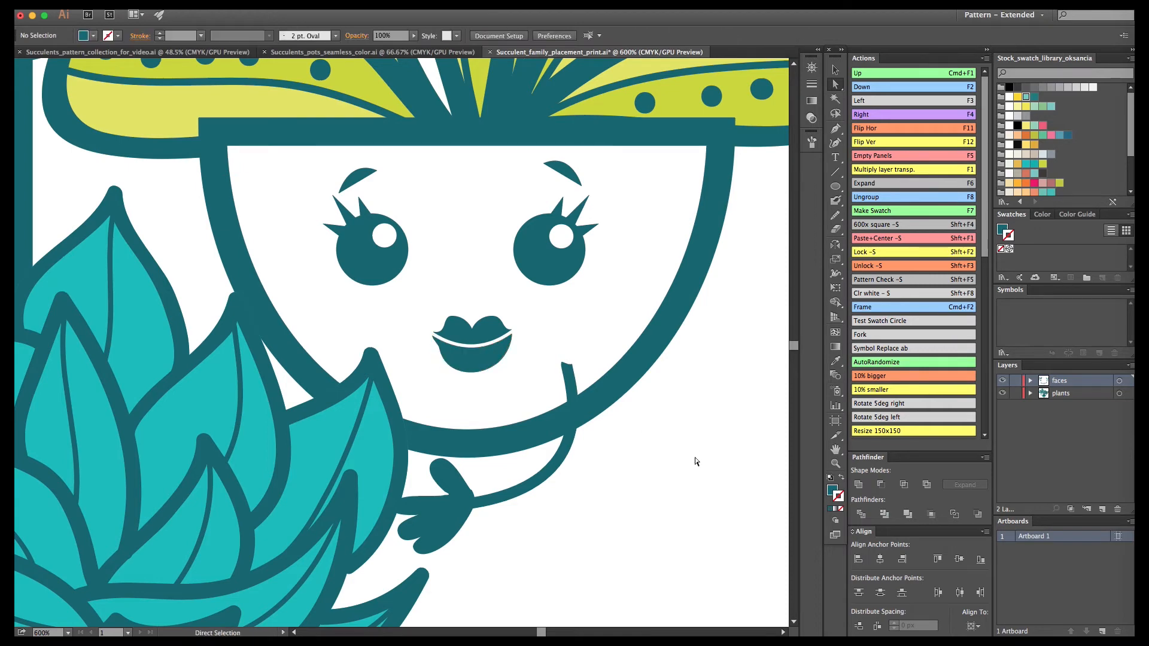
click(483, 359)
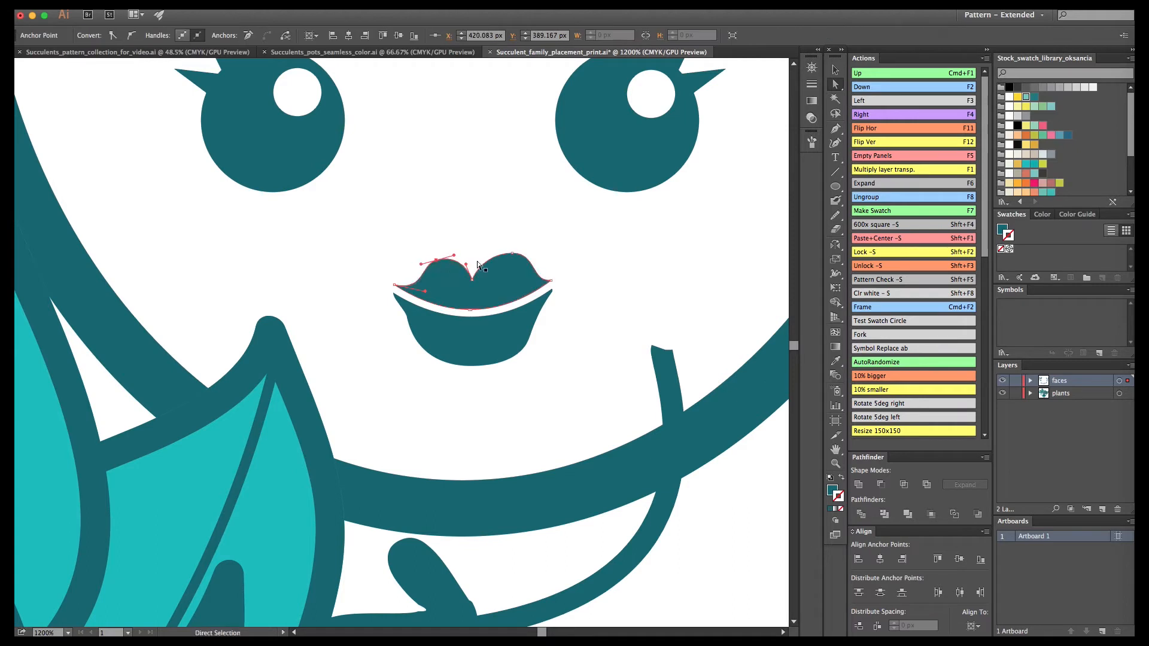
drag(489, 266, 513, 260)
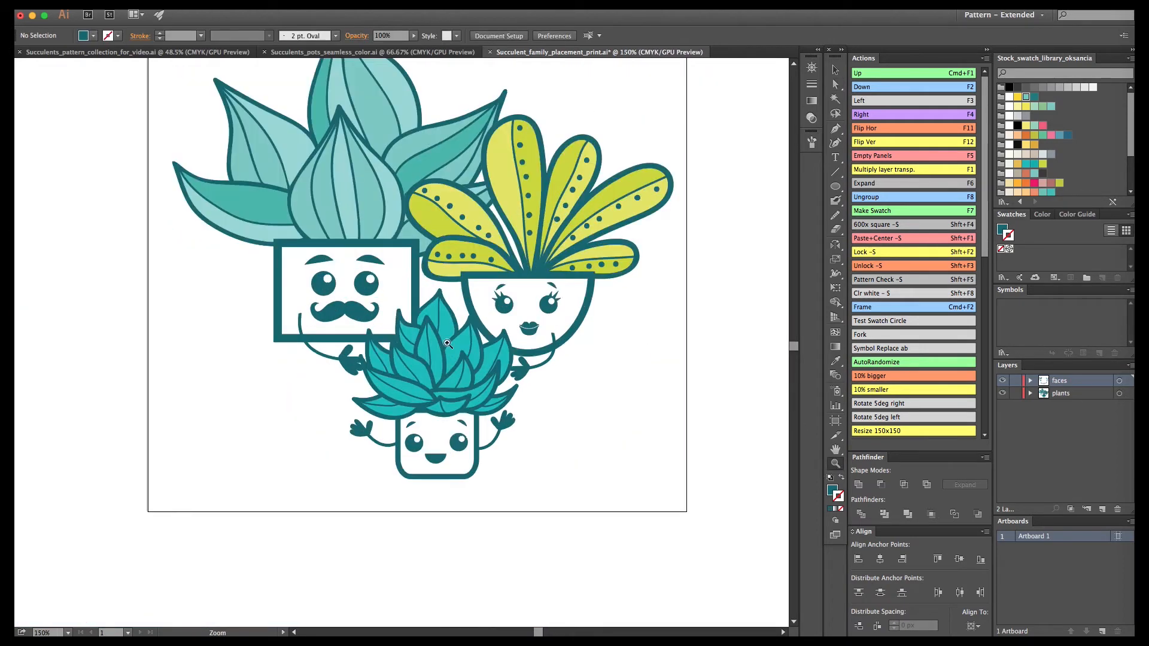
Step: Zoom in on the square pot's smile and draw a rectangle across its top edge
double_click(446, 345)
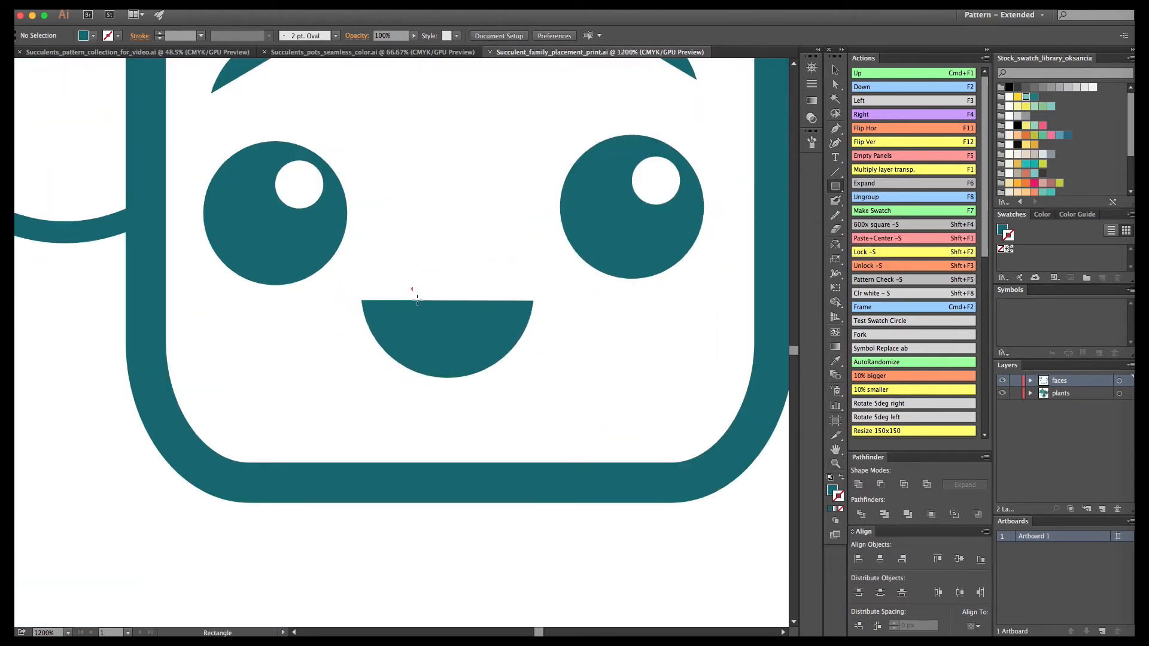
drag(411, 297, 453, 330)
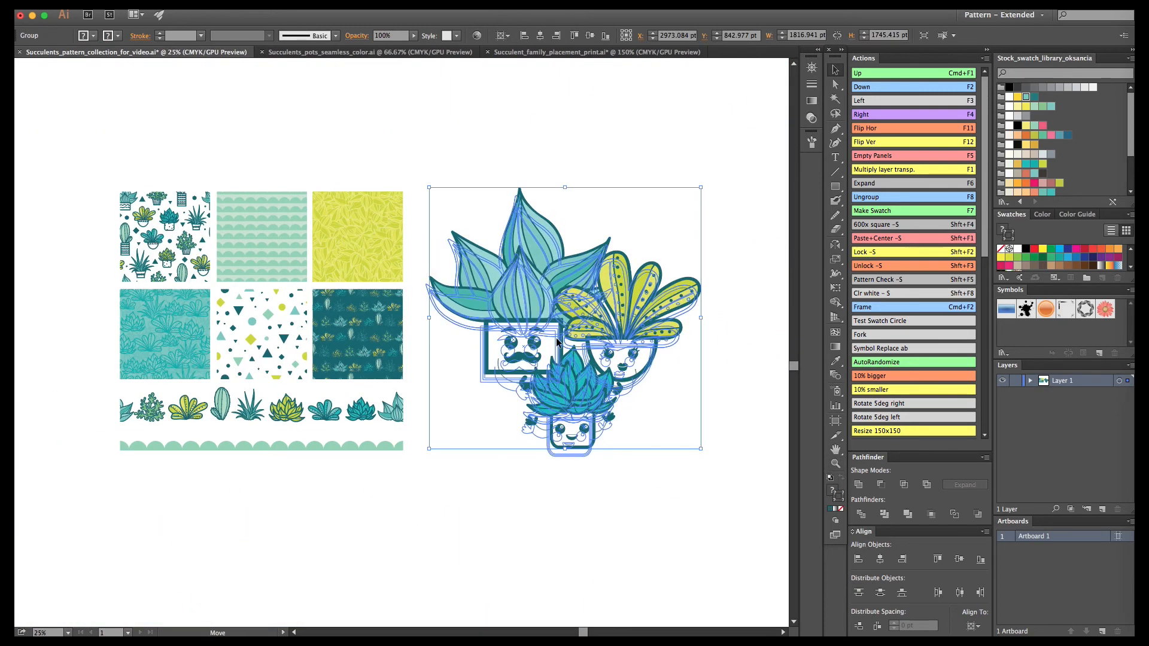
Step: Move the succulent family print next to the pattern swatches
click(439, 176)
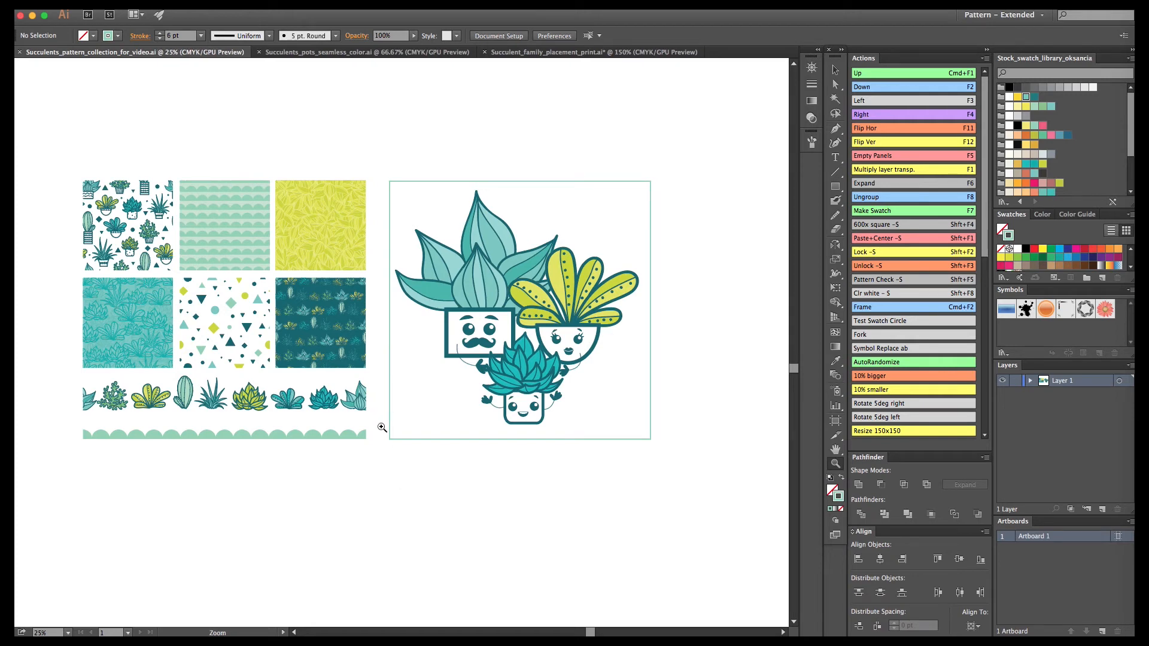
mouse_move(386, 405)
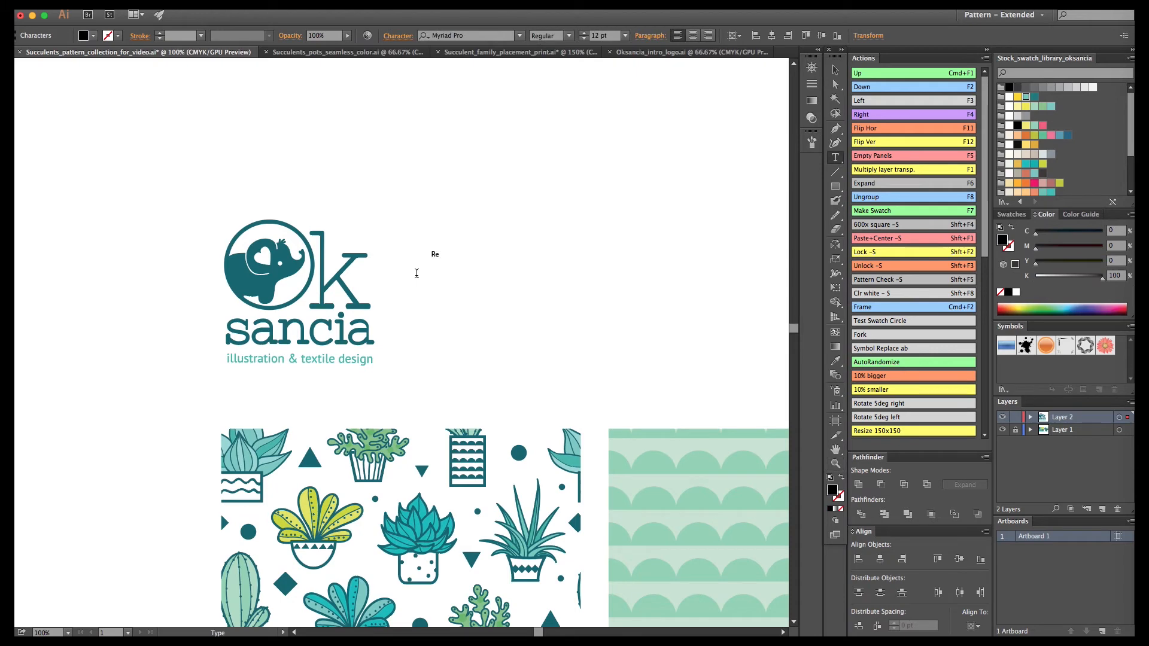
Step: Type the 'Repeat Pattern Collection' title beside the logo and set it in Avenir Next Regular
text(Repeat Pattern Collection)
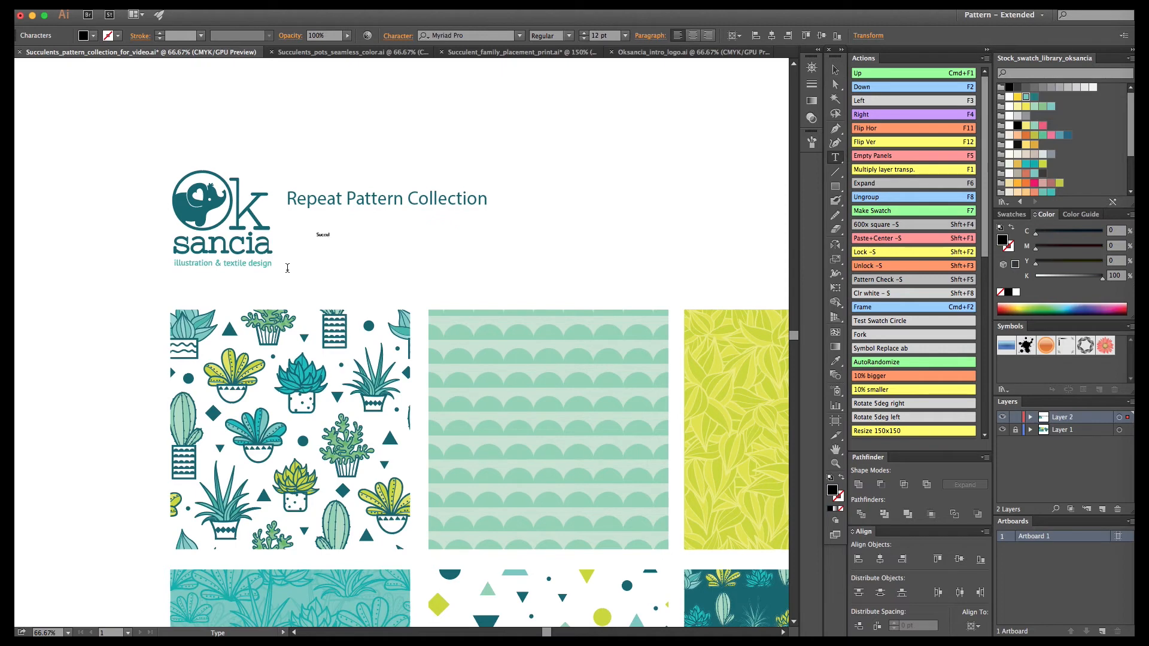
click(333, 235)
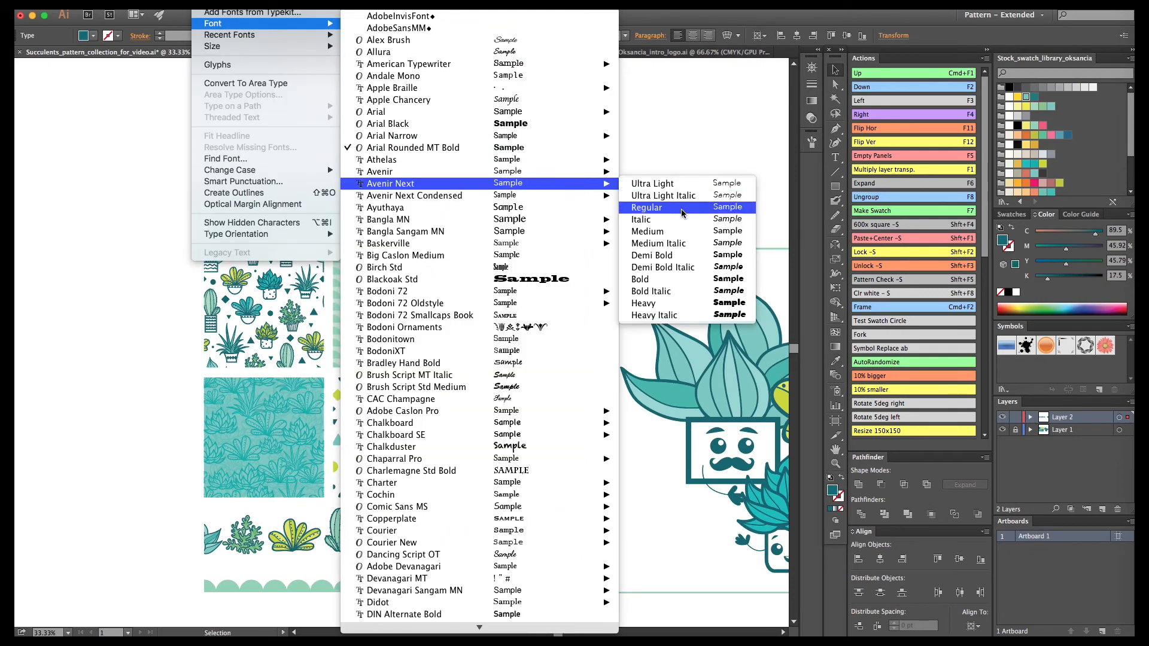
click(646, 208)
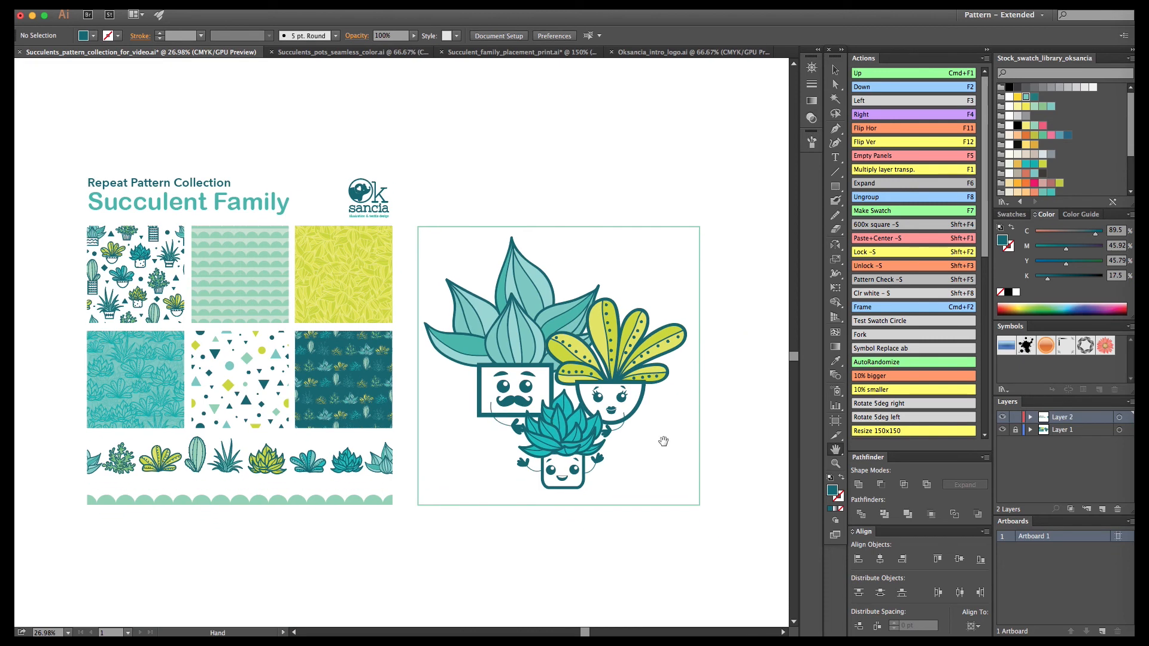
Step: Switch to the Empty workspace and place the logo in the print's bottom-right corner
click(1002, 14)
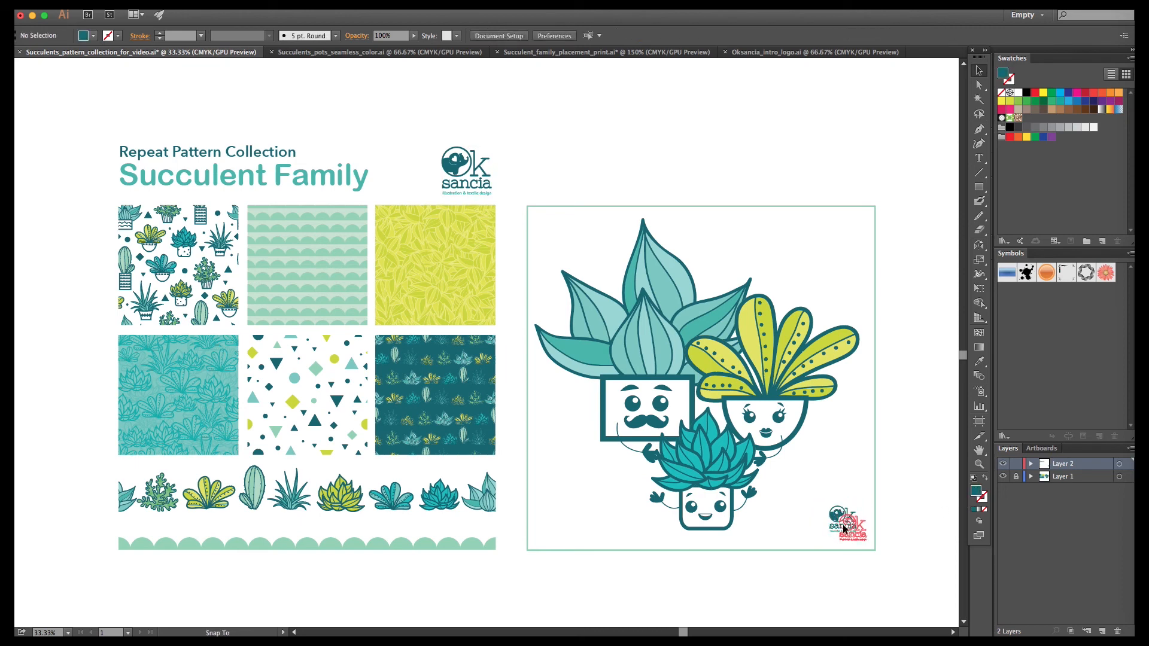
click(848, 524)
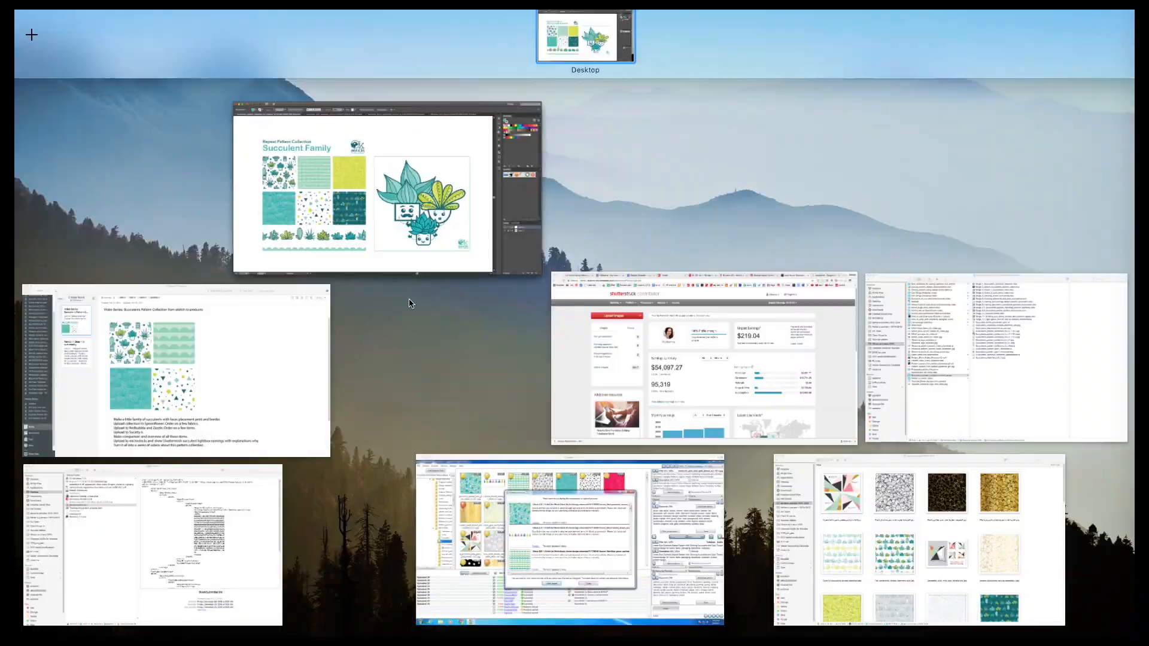
click(377, 190)
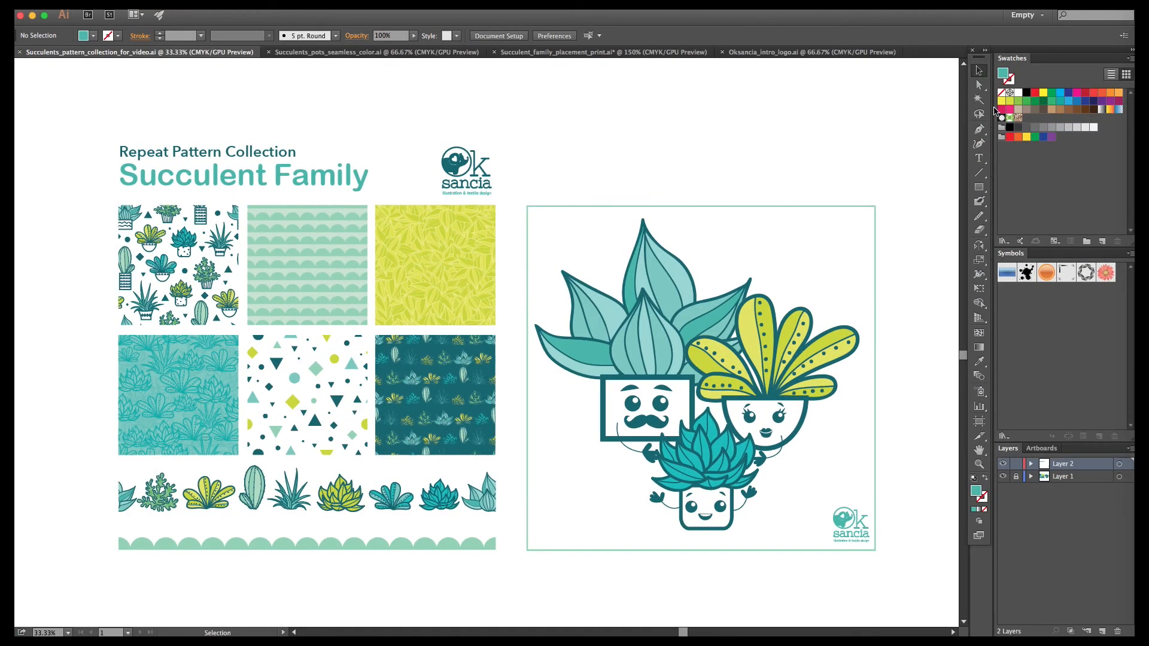